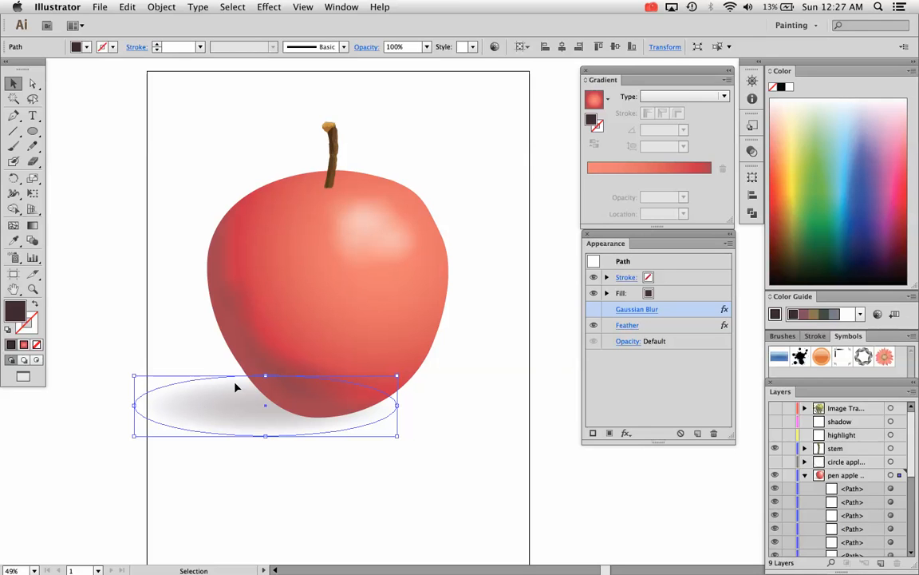
{"action": "mouse_move", "coordinate": [251, 46]}
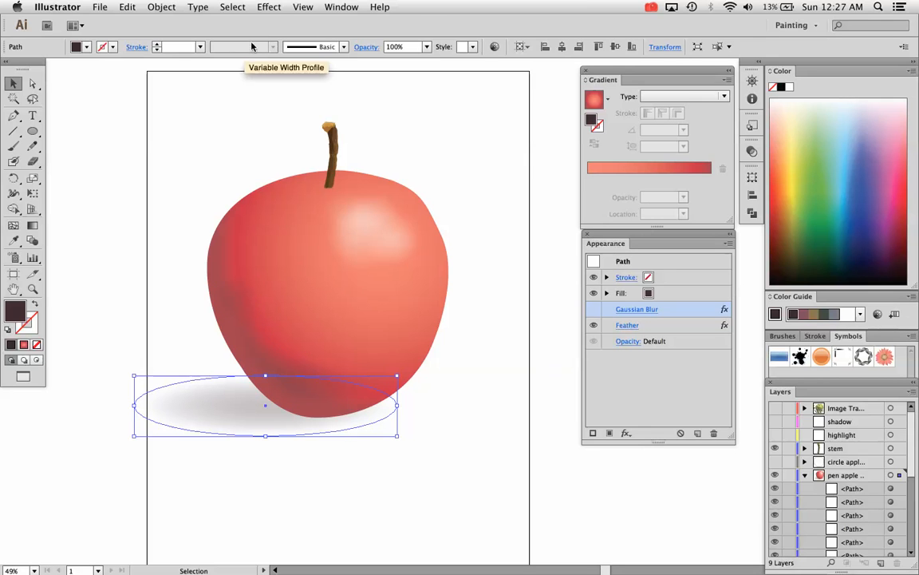
Draw a wide solid dark ellipse and move it below the apple on the page.
{"action": "left_click", "coordinate": [269, 6]}
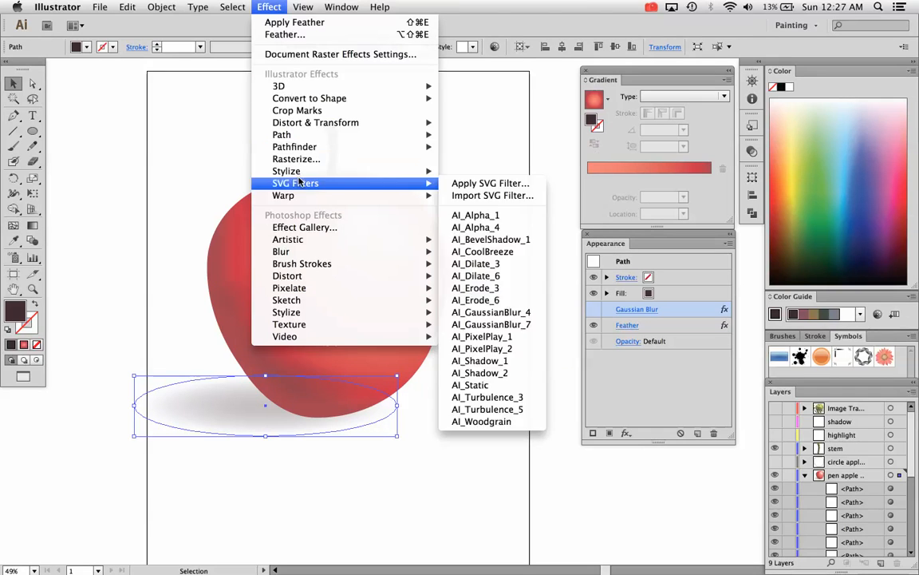
{"action": "mouse_move", "coordinate": [286, 171]}
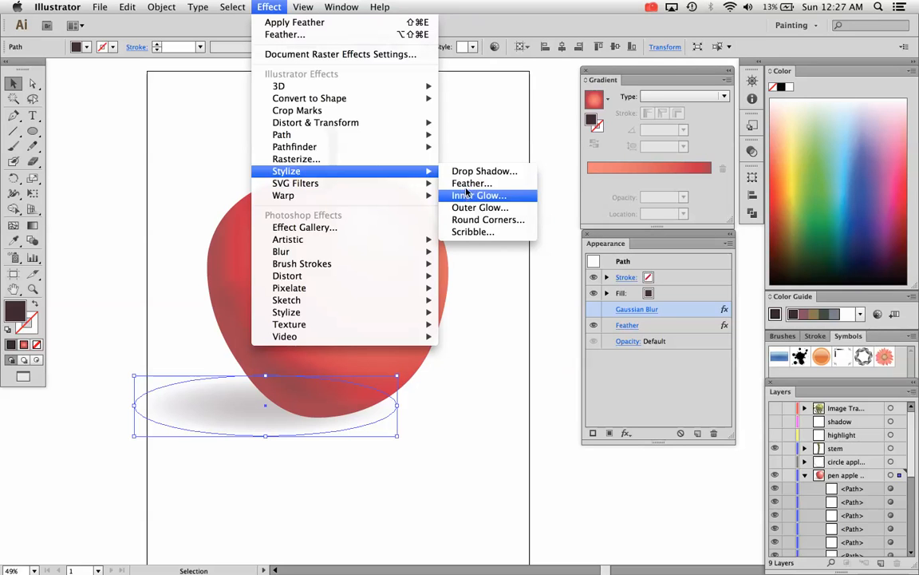
{"action": "mouse_move", "coordinate": [281, 251]}
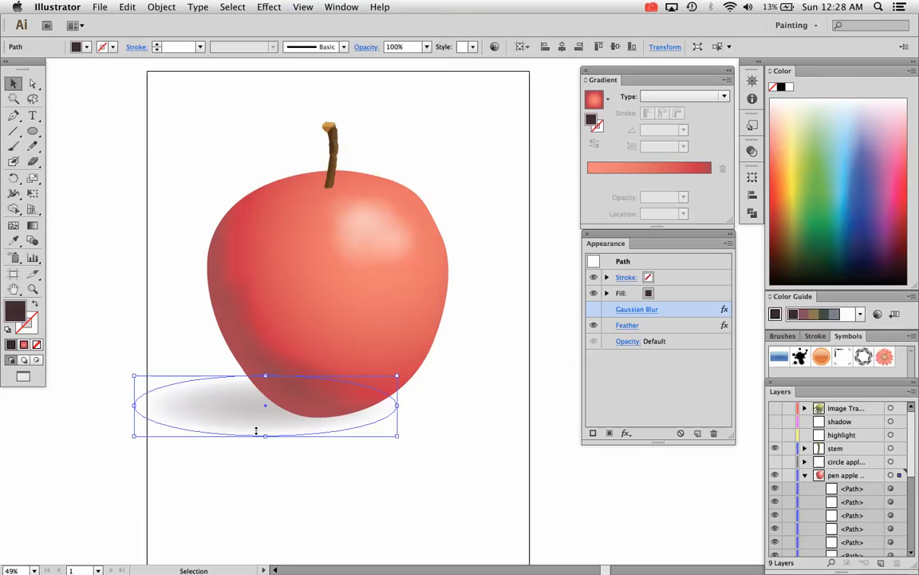
{"action": "left_click", "coordinate": [32, 132]}
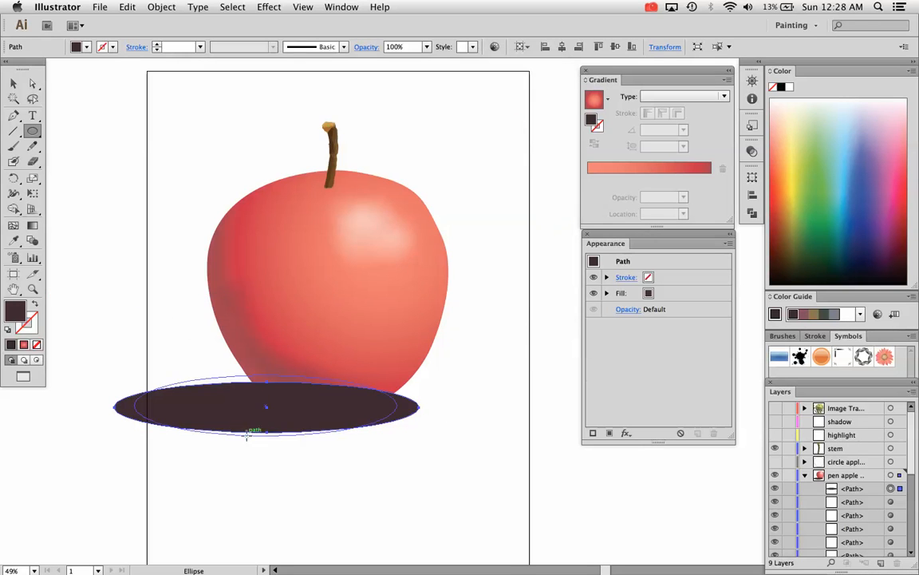
{"action": "left_click", "coordinate": [13, 83]}
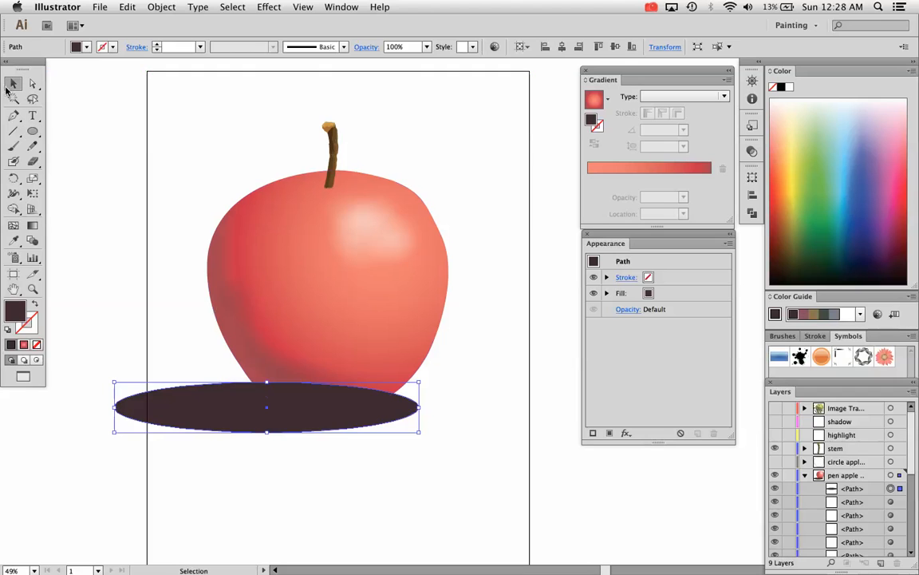
{"action": "left_click_drag", "start_coordinate": [266, 408], "coordinate": [300, 465]}
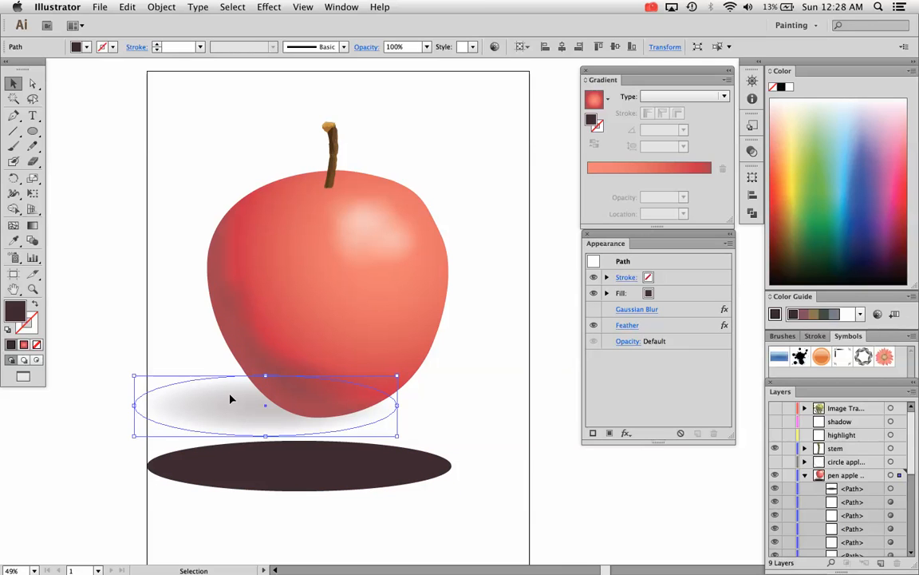
{"action": "left_click", "coordinate": [299, 465]}
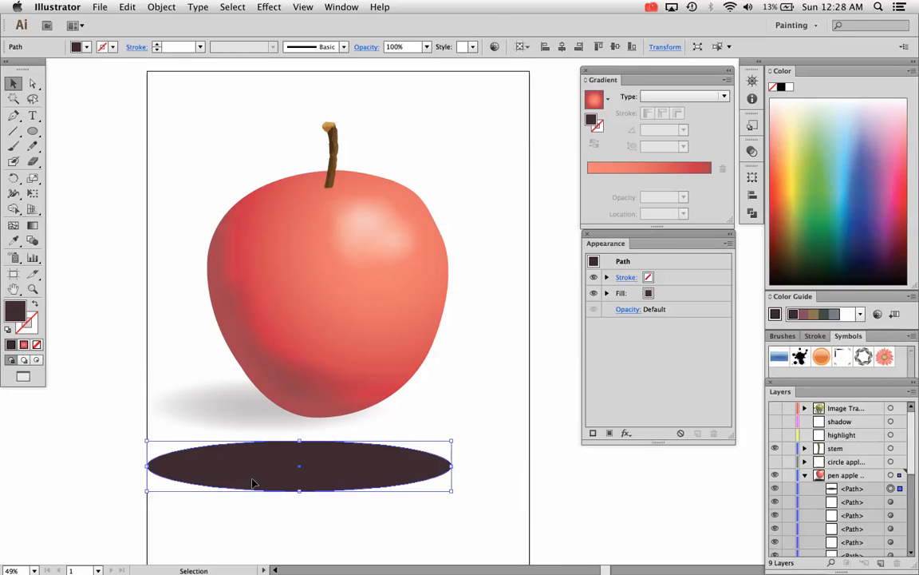
{"action": "mouse_move", "coordinate": [594, 99]}
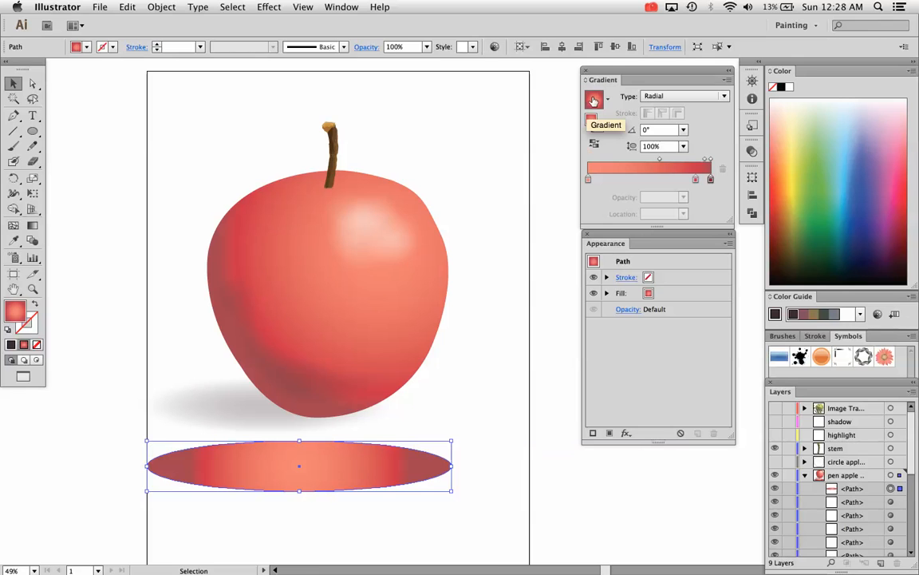
Fill the ellipse with the White, Black linear gradient preset.
{"action": "left_click", "coordinate": [342, 7]}
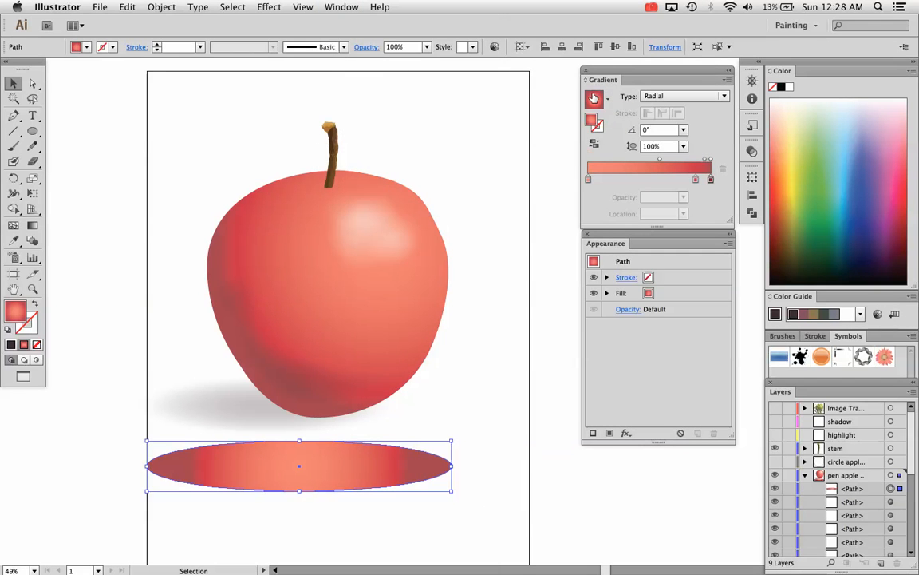
{"action": "left_click", "coordinate": [594, 96]}
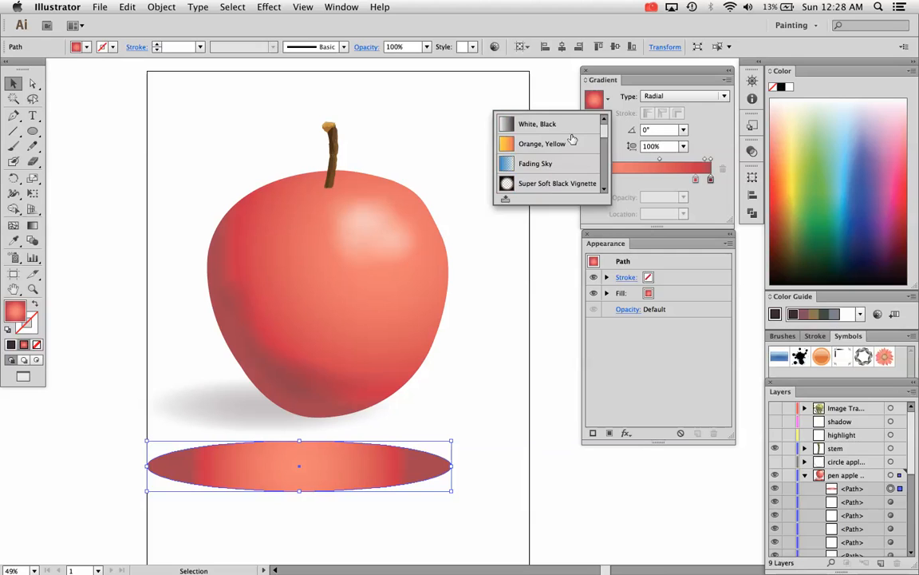
{"action": "left_click", "coordinate": [538, 124]}
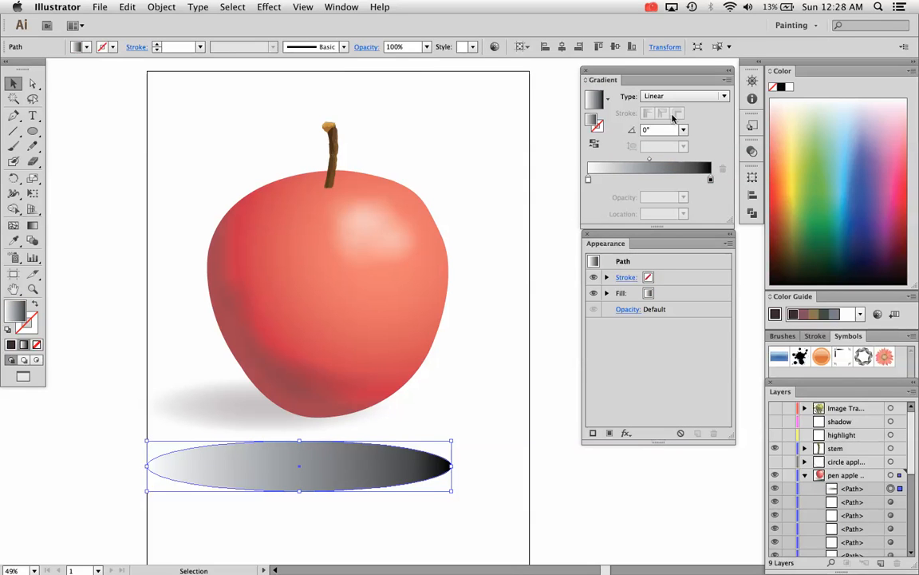
{"action": "mouse_move", "coordinate": [614, 190]}
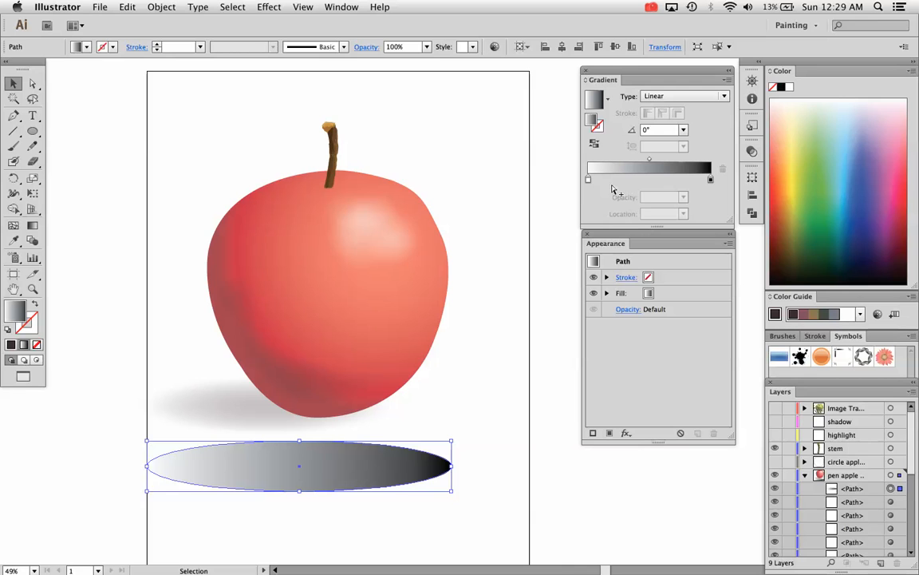
Set the gradient's white left stop to black so both ends are black.
{"action": "left_click", "coordinate": [588, 179]}
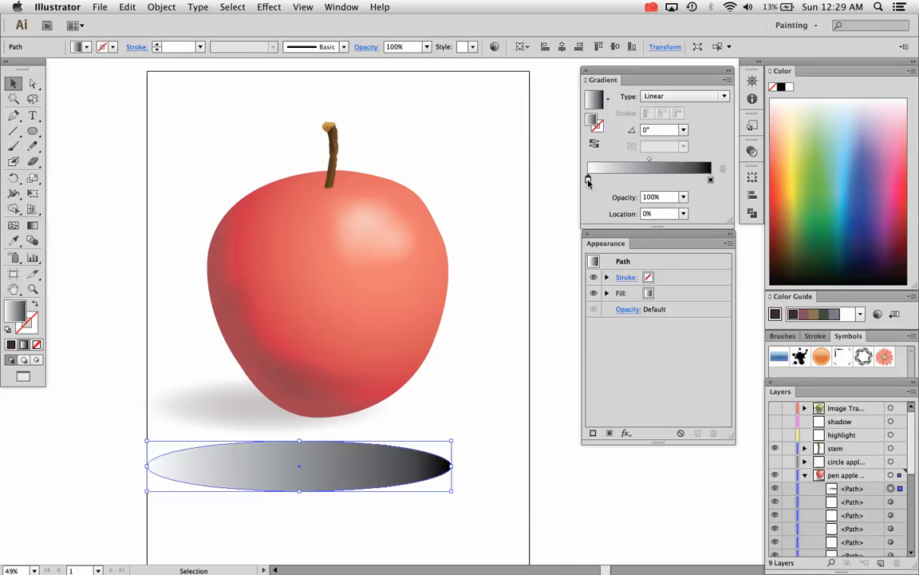
{"action": "left_click", "coordinate": [587, 179]}
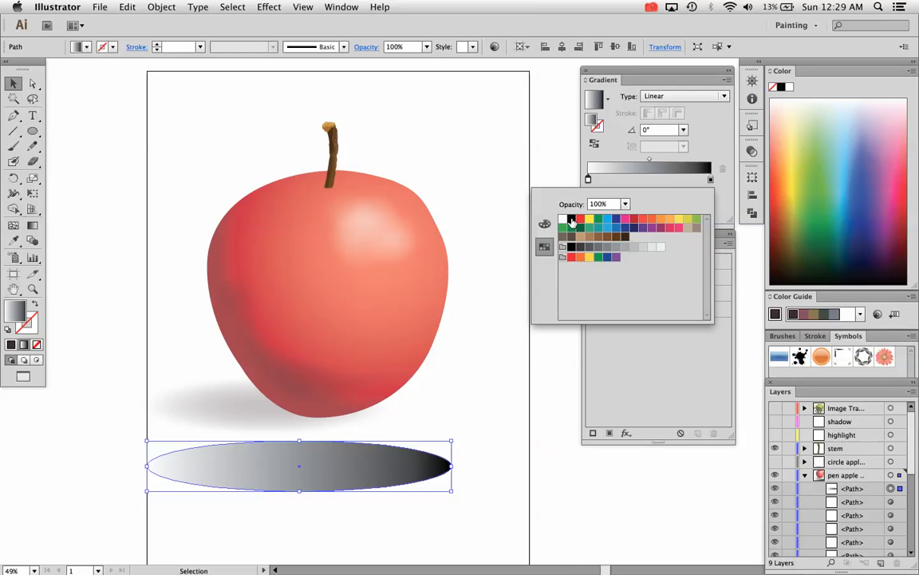
{"action": "left_click", "coordinate": [570, 219]}
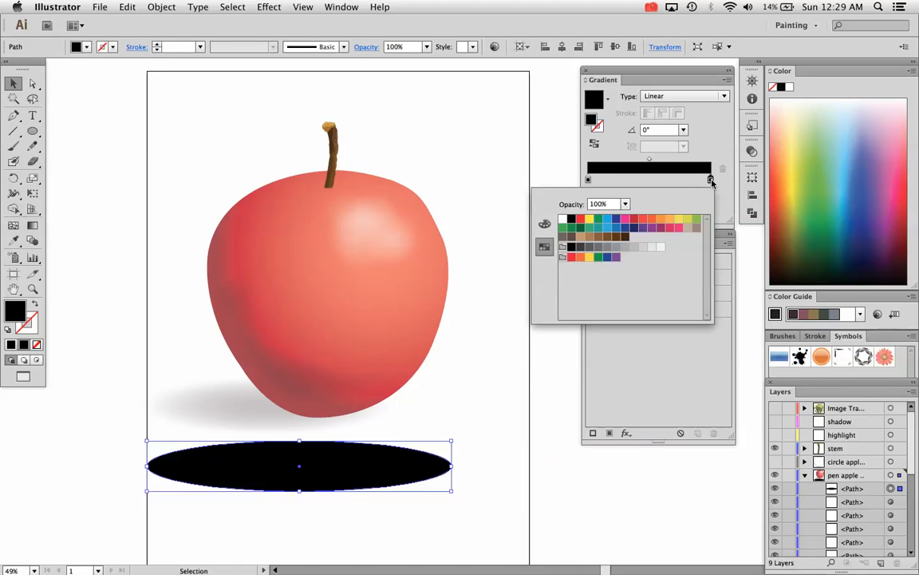
{"action": "mouse_move", "coordinate": [569, 221]}
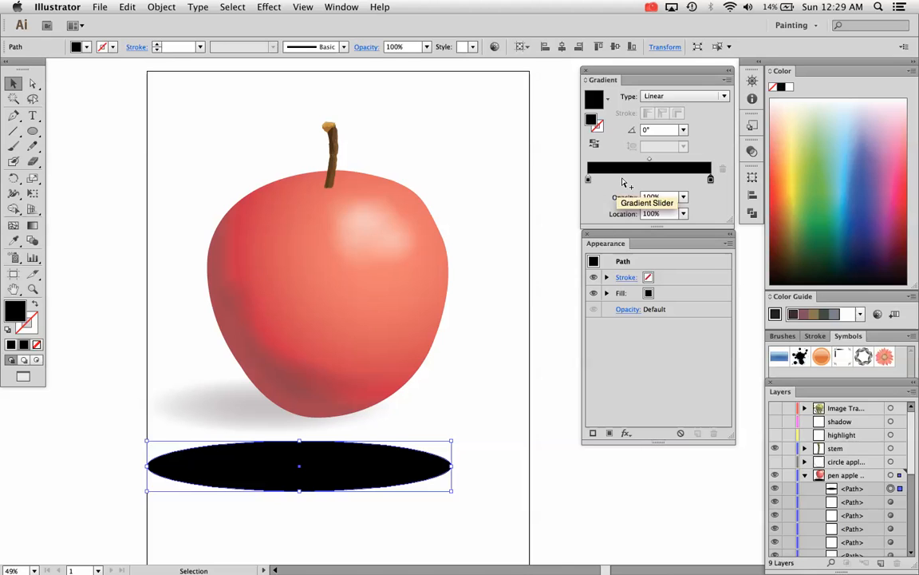
{"action": "mouse_move", "coordinate": [605, 207]}
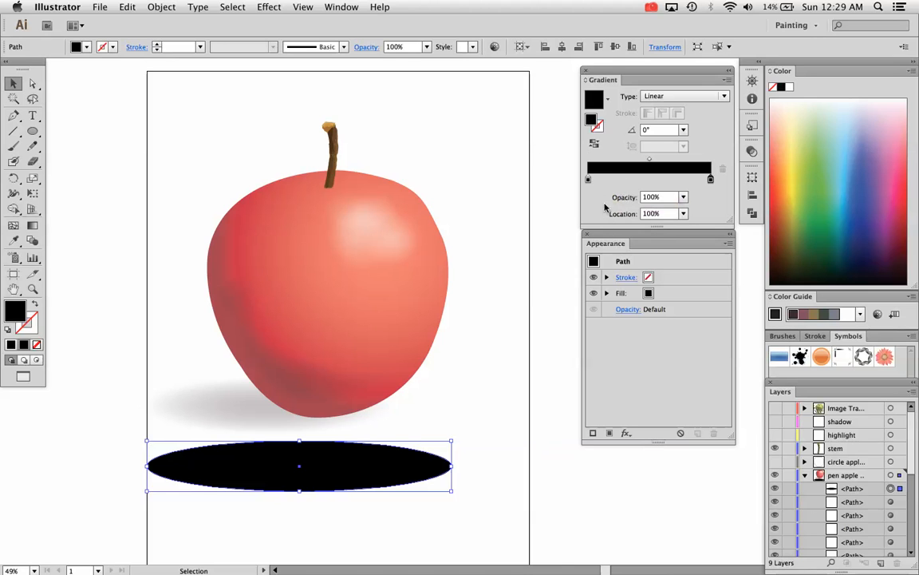
{"action": "mouse_move", "coordinate": [170, 457]}
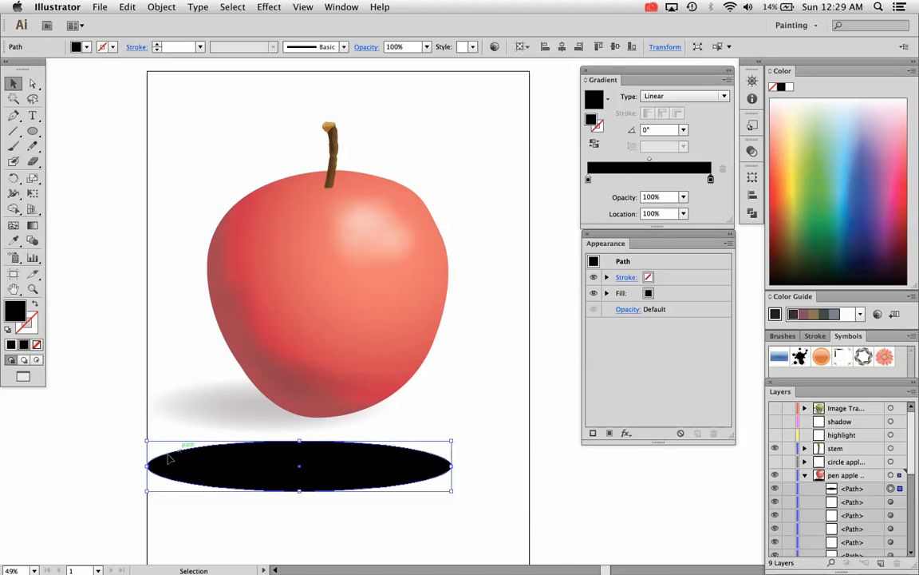
{"action": "mouse_move", "coordinate": [588, 180]}
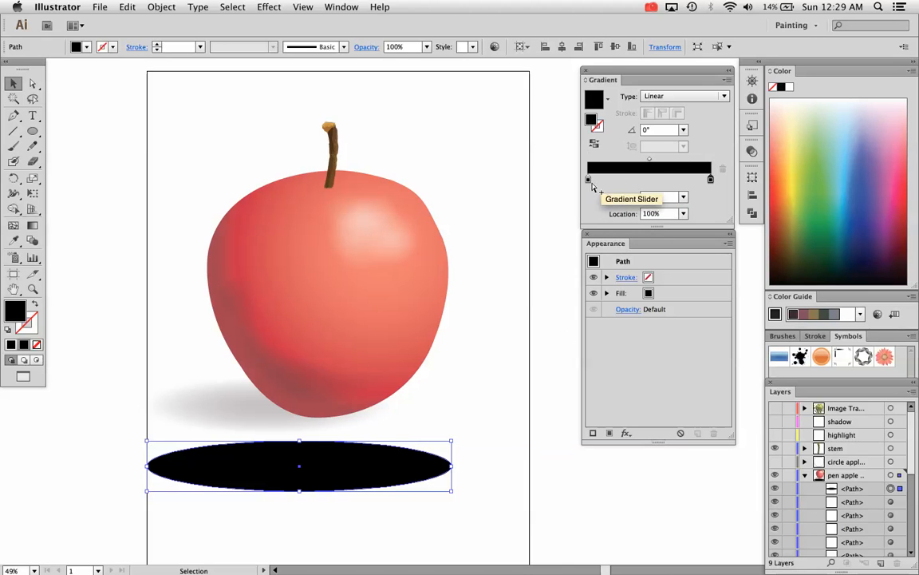
Make the gradient's left stop 10% opaque.
{"action": "left_click", "coordinate": [588, 179]}
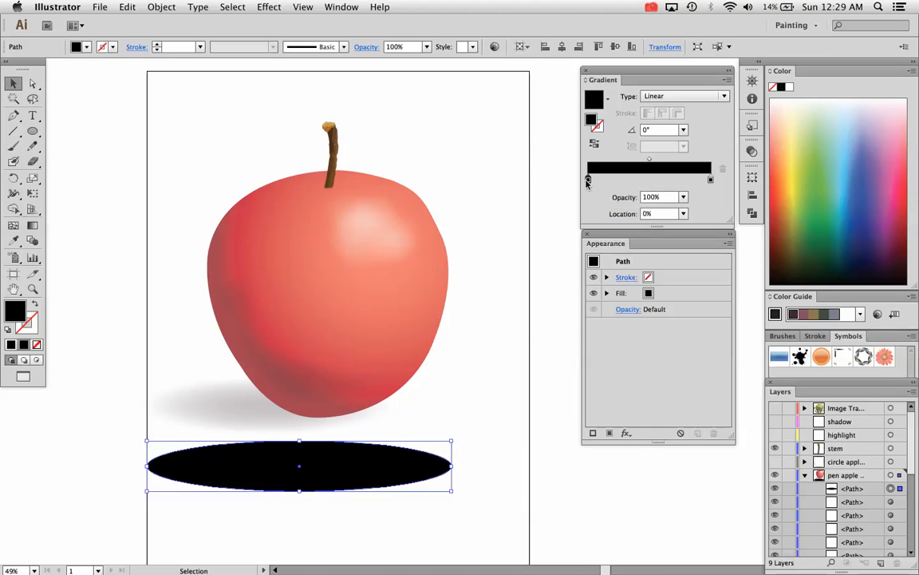
{"action": "left_click", "coordinate": [587, 179]}
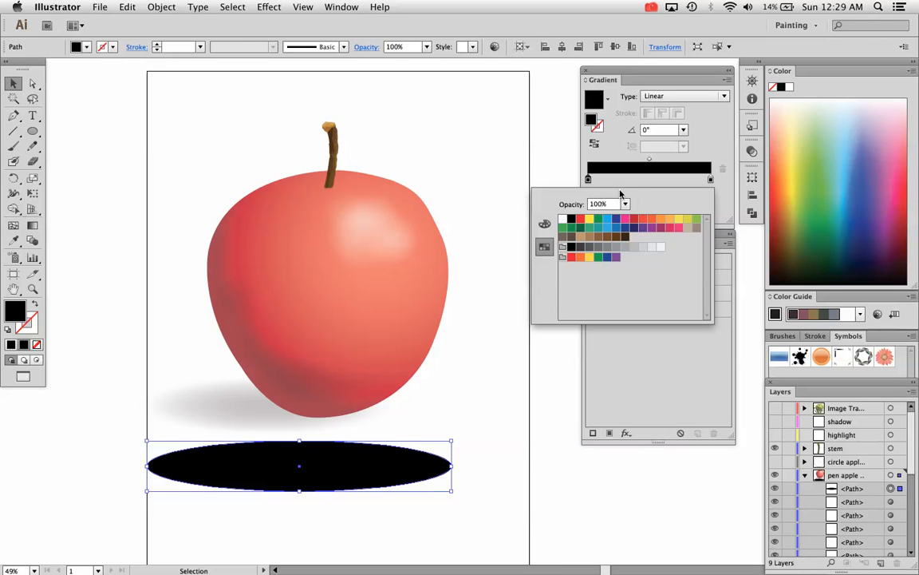
{"action": "left_click", "coordinate": [626, 204]}
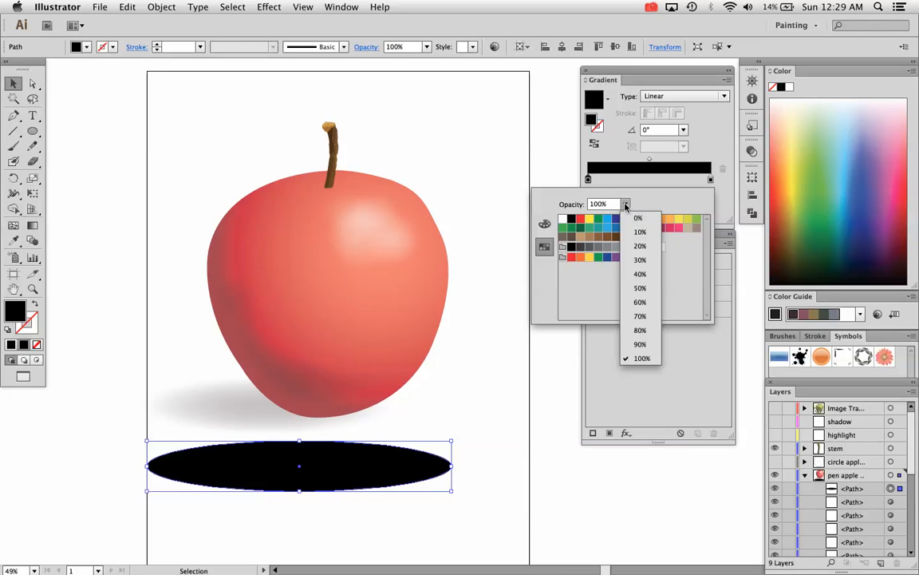
{"action": "mouse_move", "coordinate": [640, 232]}
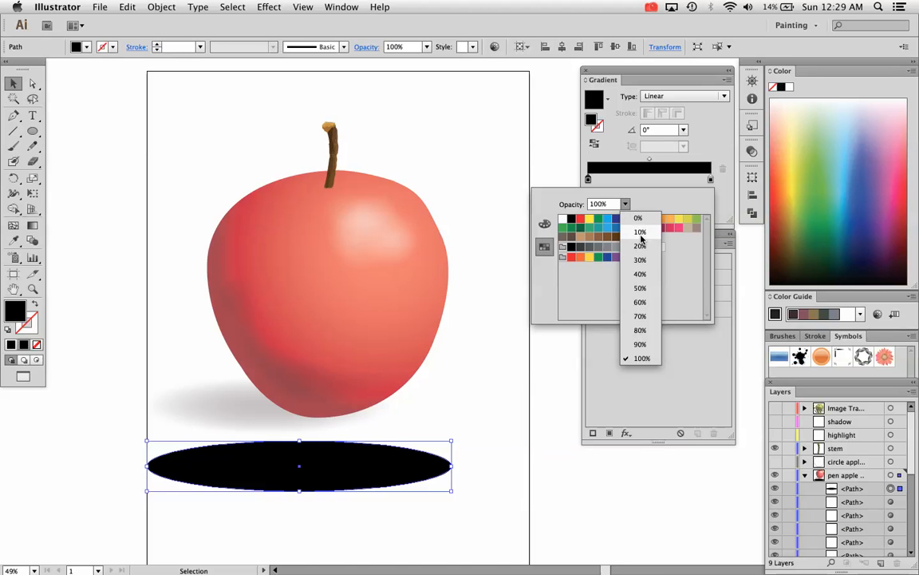
{"action": "left_click", "coordinate": [640, 231]}
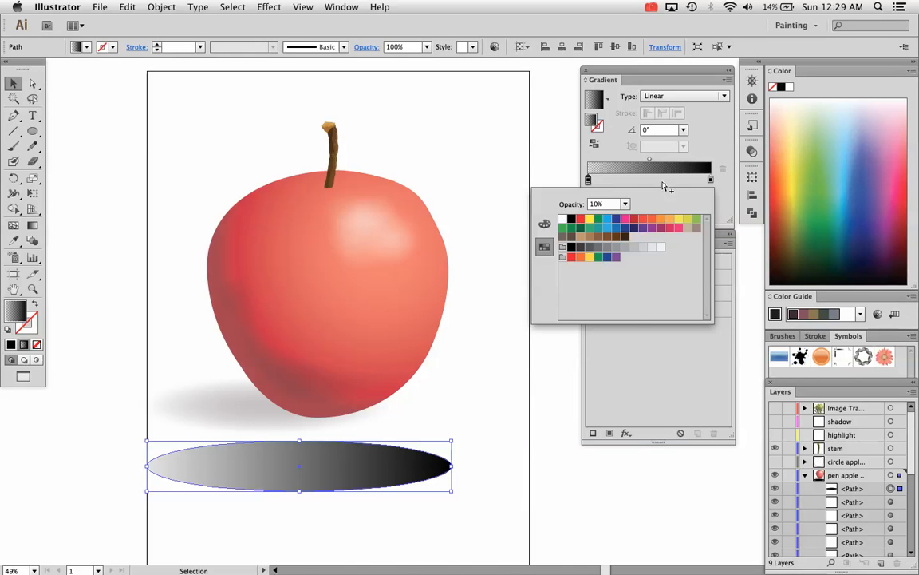
Make the gradient's dark right stop 60% opaque.
{"action": "left_click", "coordinate": [239, 466]}
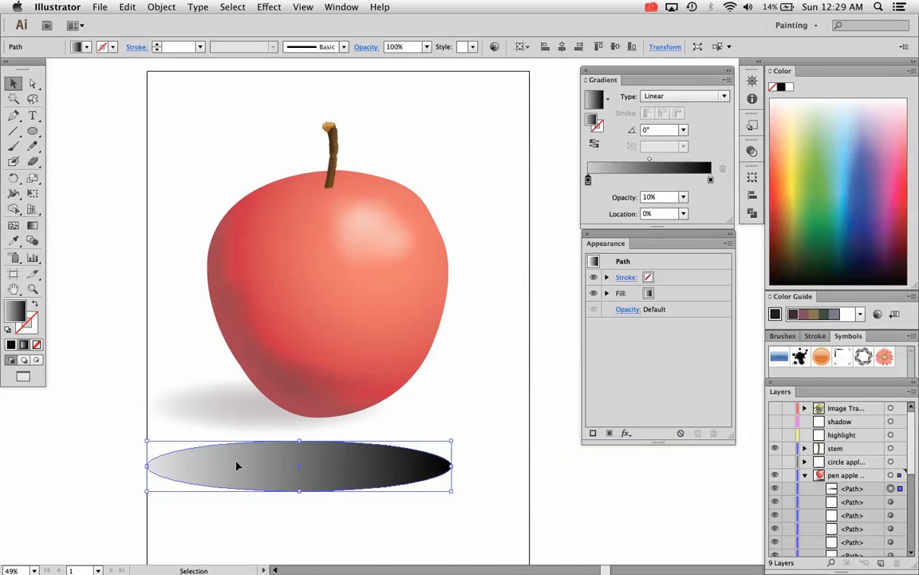
{"action": "mouse_move", "coordinate": [272, 535]}
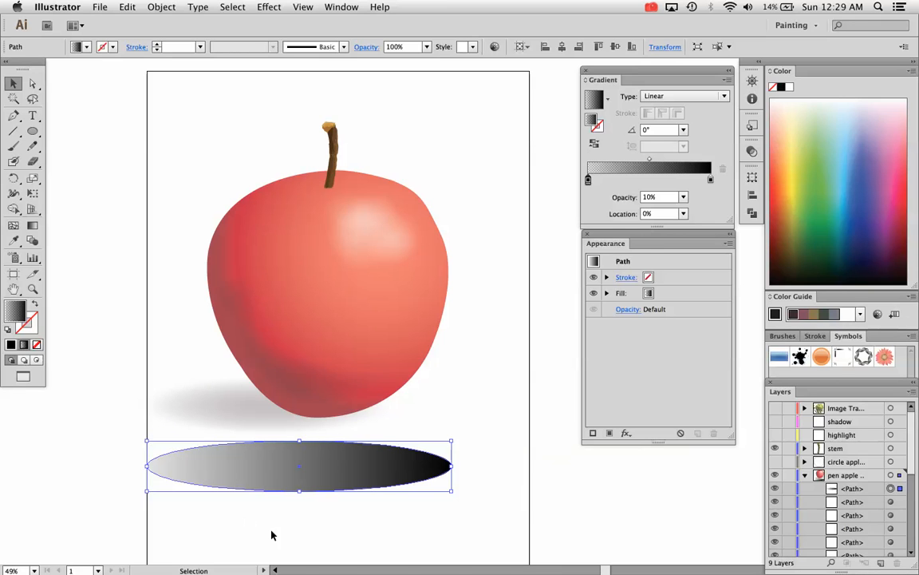
{"action": "left_click", "coordinate": [710, 178]}
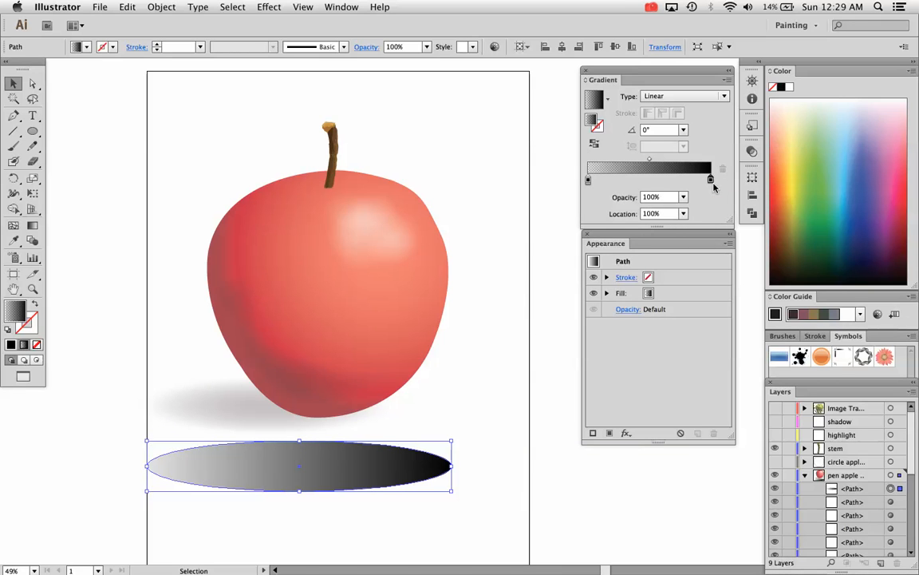
{"action": "left_click", "coordinate": [683, 197]}
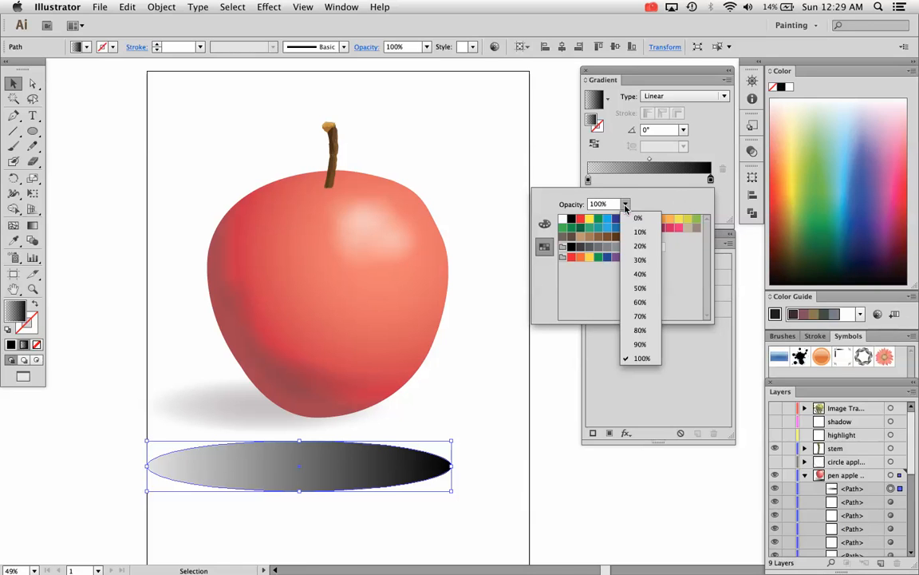
{"action": "left_click", "coordinate": [640, 301]}
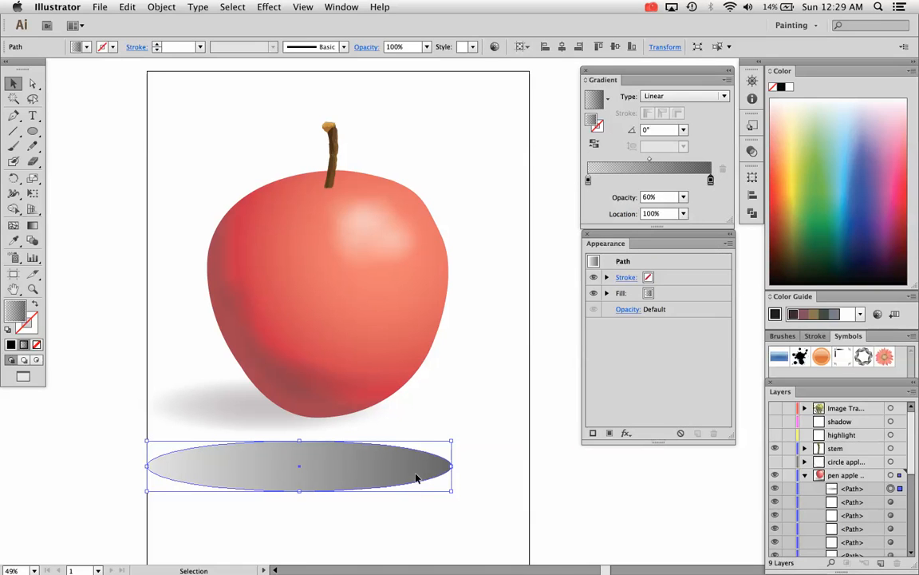
{"action": "mouse_move", "coordinate": [637, 237]}
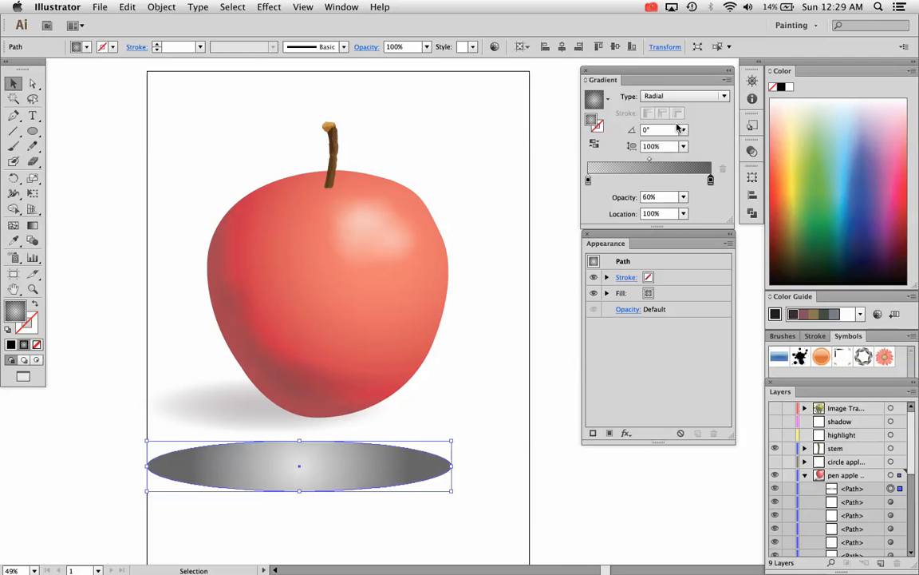
{"action": "mouse_move", "coordinate": [674, 166]}
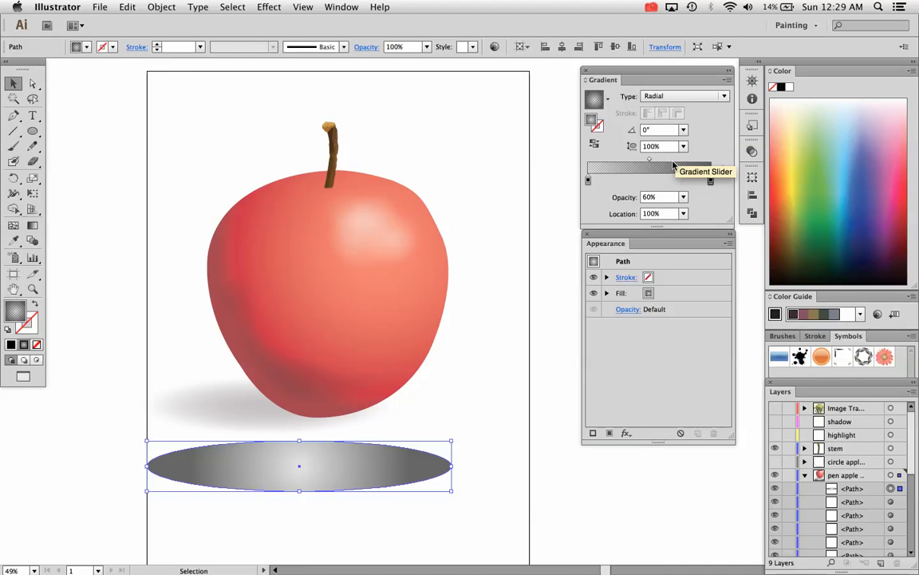
{"action": "mouse_move", "coordinate": [594, 143]}
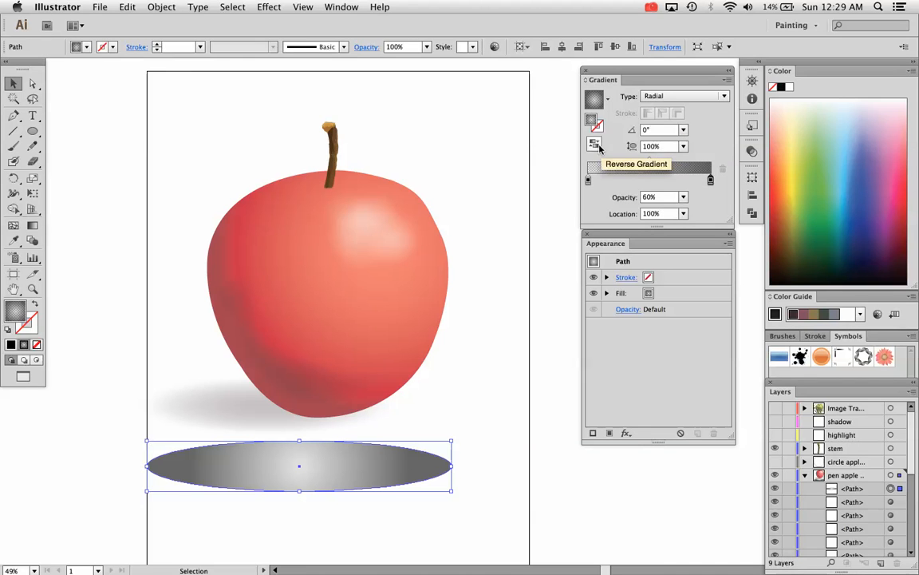
{"action": "mouse_move", "coordinate": [594, 144]}
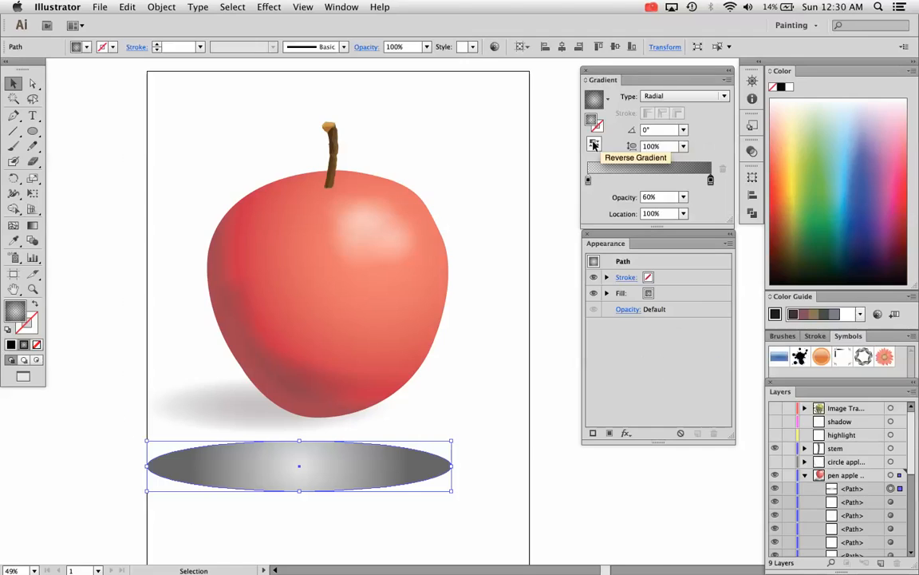
Reverse the radial gradient so it is darkest at the centre, then reselect the ellipse.
{"action": "left_click", "coordinate": [514, 264]}
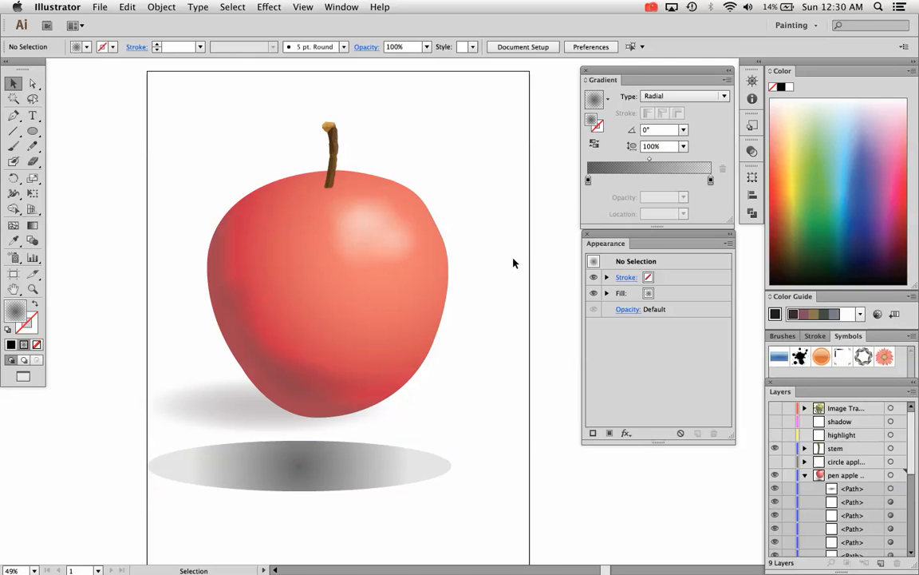
{"action": "left_click", "coordinate": [300, 467]}
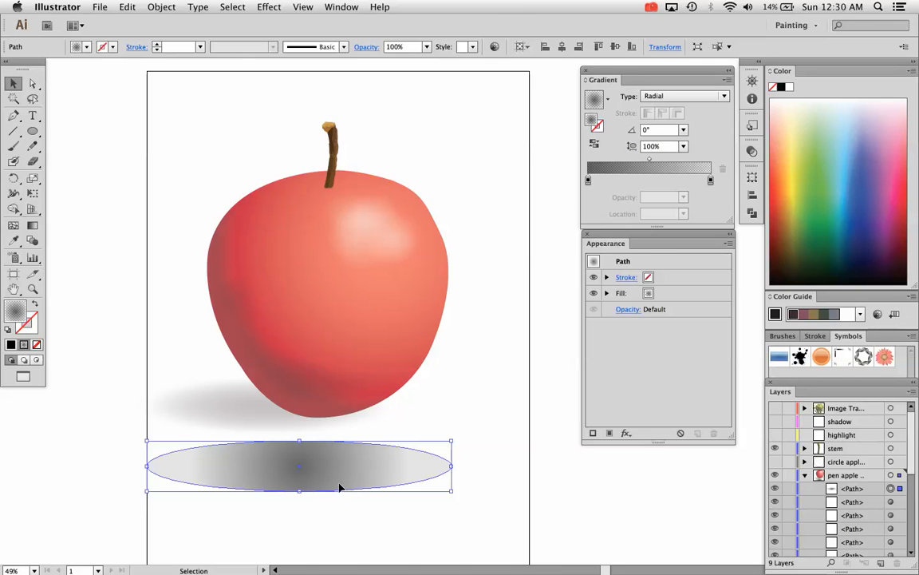
{"action": "mouse_move", "coordinate": [387, 466]}
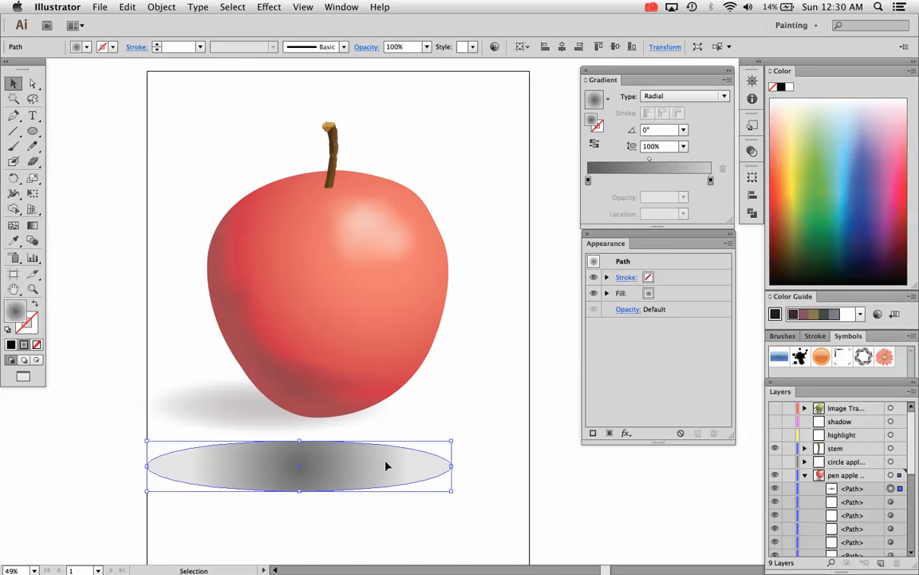
{"action": "mouse_move", "coordinate": [291, 447]}
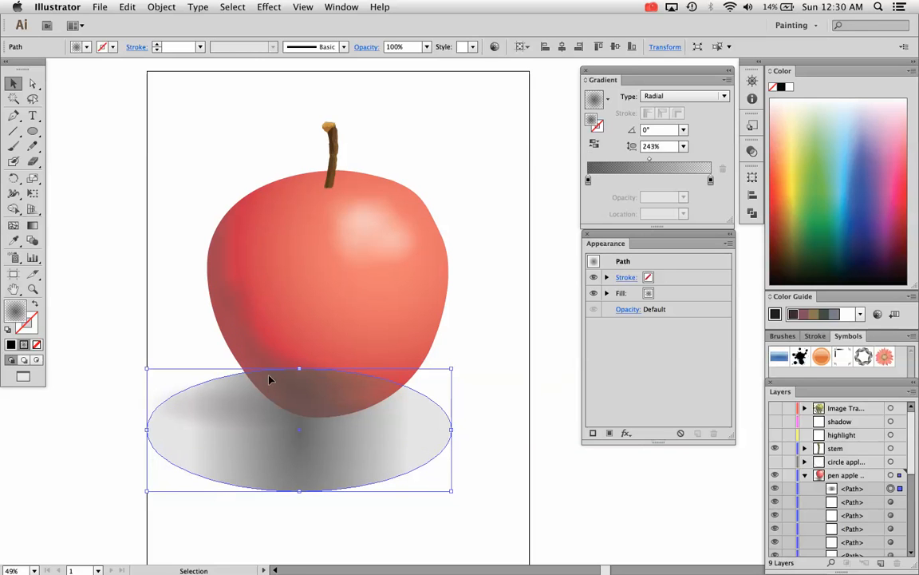
Move the enlarged shadow ellipse up beneath the apple's lower left base.
{"action": "left_click_drag", "start_coordinate": [299, 430], "coordinate": [318, 303]}
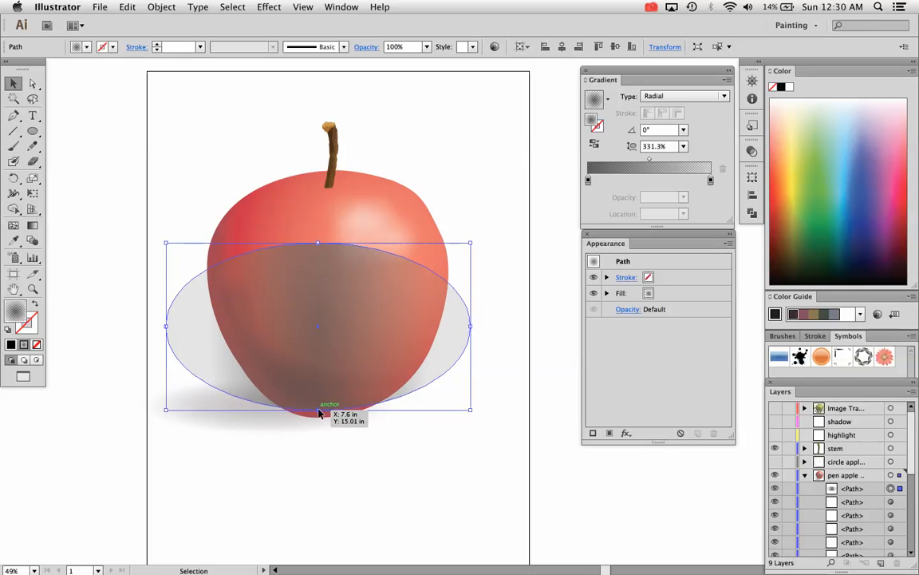
{"action": "left_click_drag", "start_coordinate": [318, 326], "coordinate": [274, 389]}
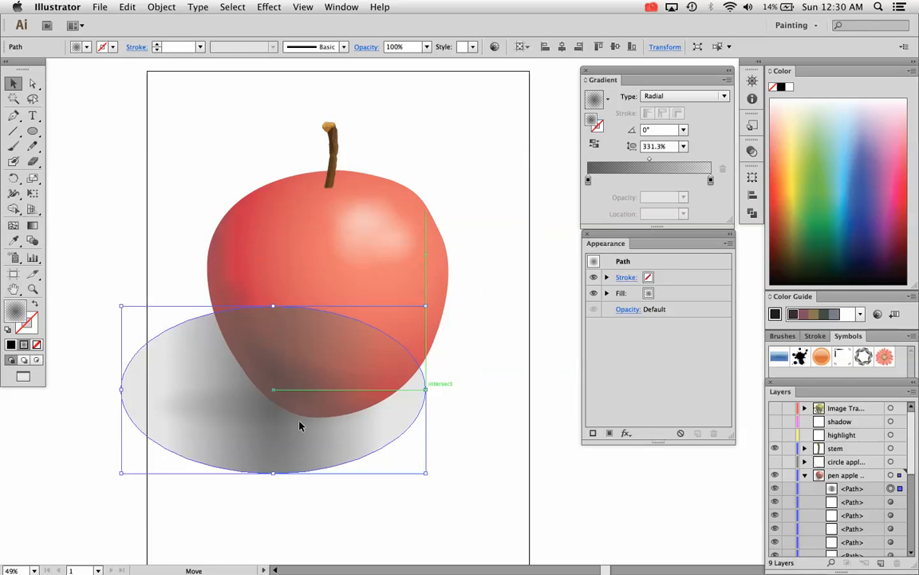
{"action": "mouse_move", "coordinate": [33, 225]}
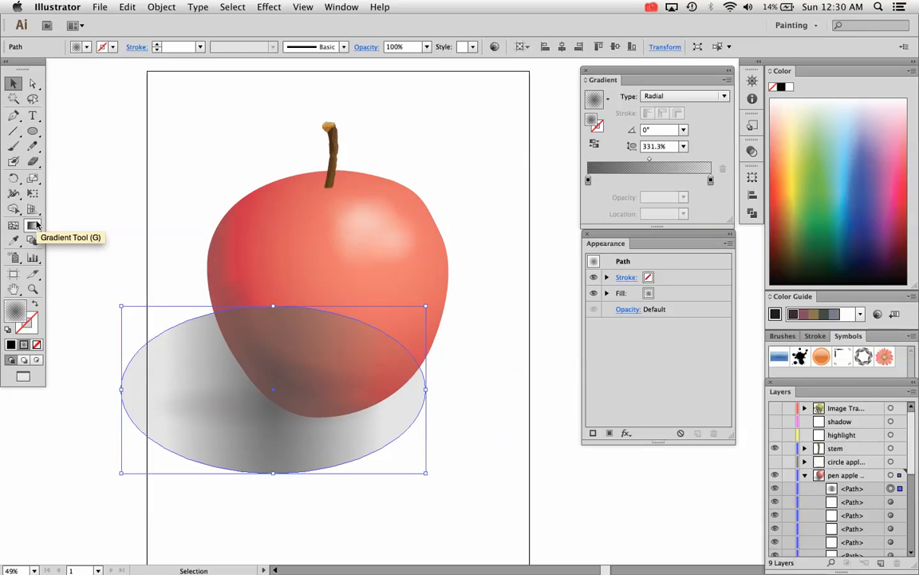
With the Gradient tool, move the gradient's centre under the apple's base and tilt it to −3°.
{"action": "left_click", "coordinate": [33, 226]}
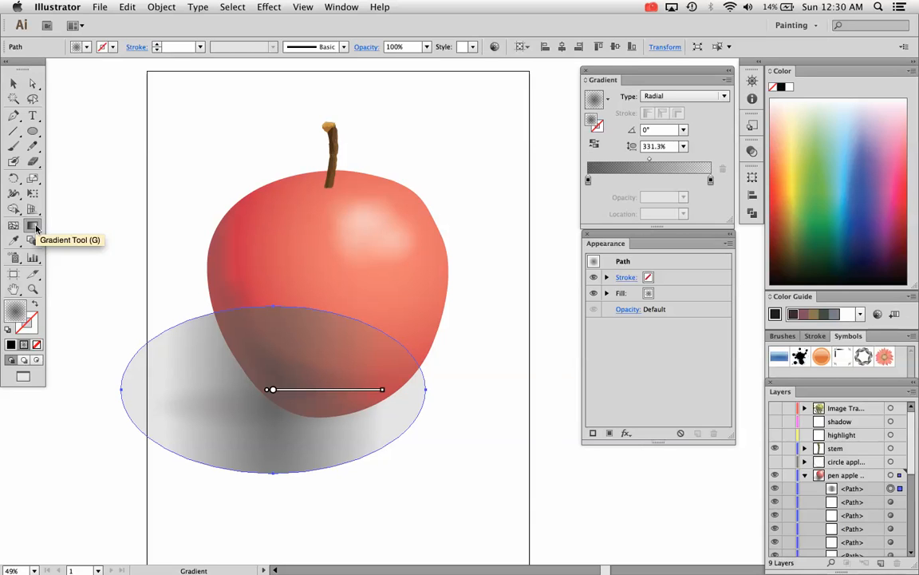
{"action": "mouse_move", "coordinate": [130, 339]}
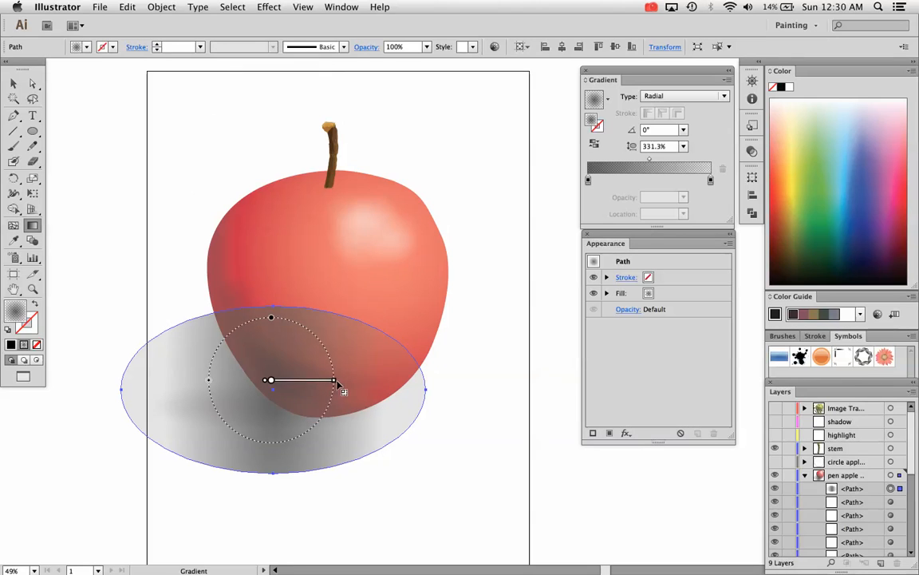
{"action": "left_click_drag", "start_coordinate": [270, 383], "coordinate": [254, 393]}
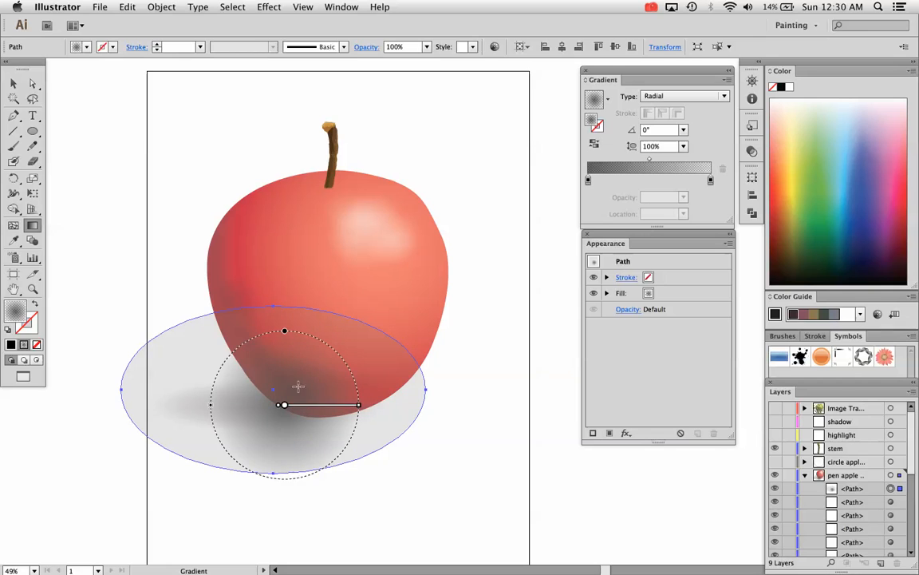
{"action": "left_click_drag", "start_coordinate": [358, 405], "coordinate": [391, 380]}
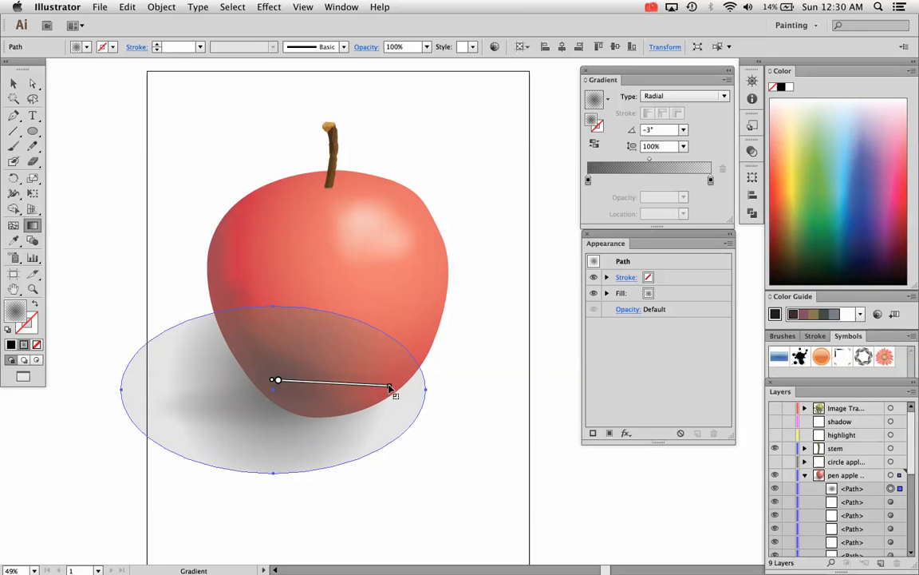
{"action": "left_click", "coordinate": [588, 180]}
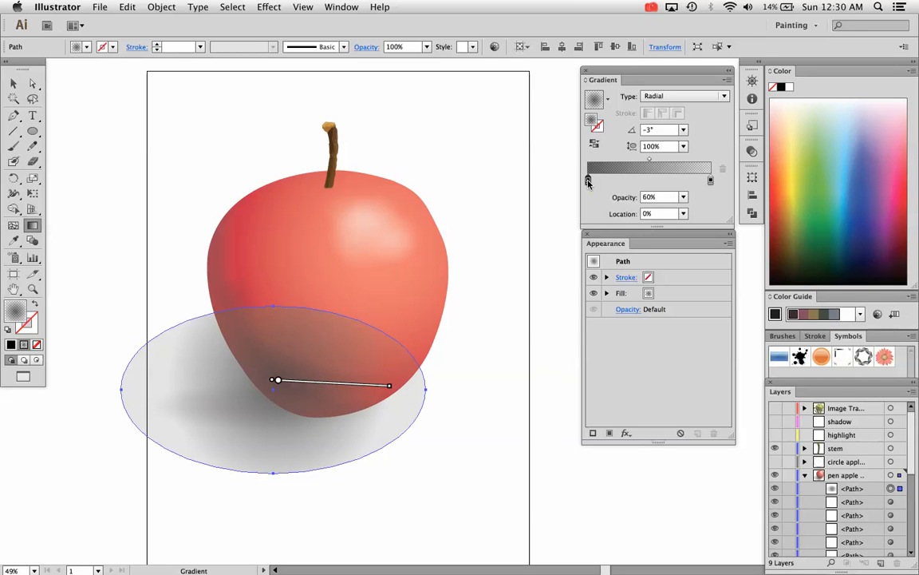
Make the gradient's outer stop fully transparent (0% opacity).
{"action": "left_click", "coordinate": [587, 181]}
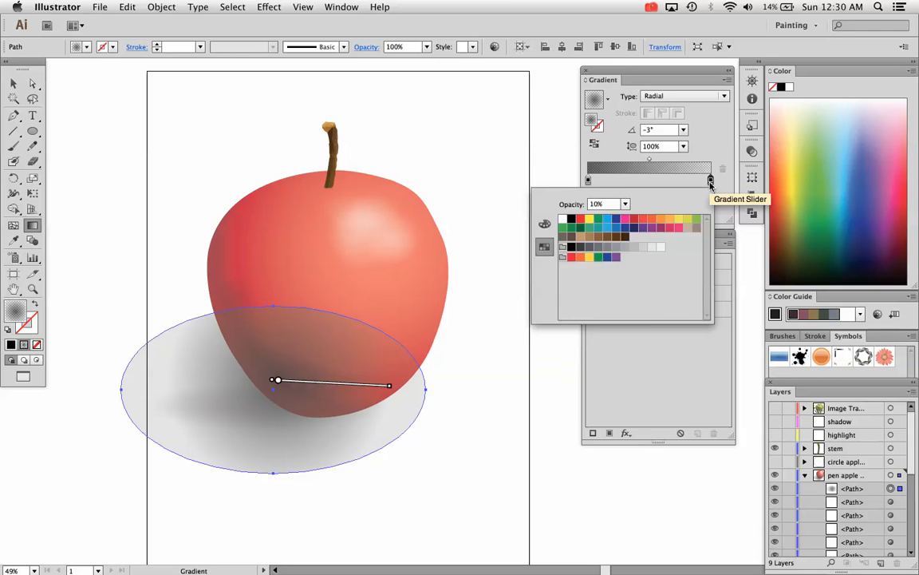
{"action": "mouse_move", "coordinate": [710, 181]}
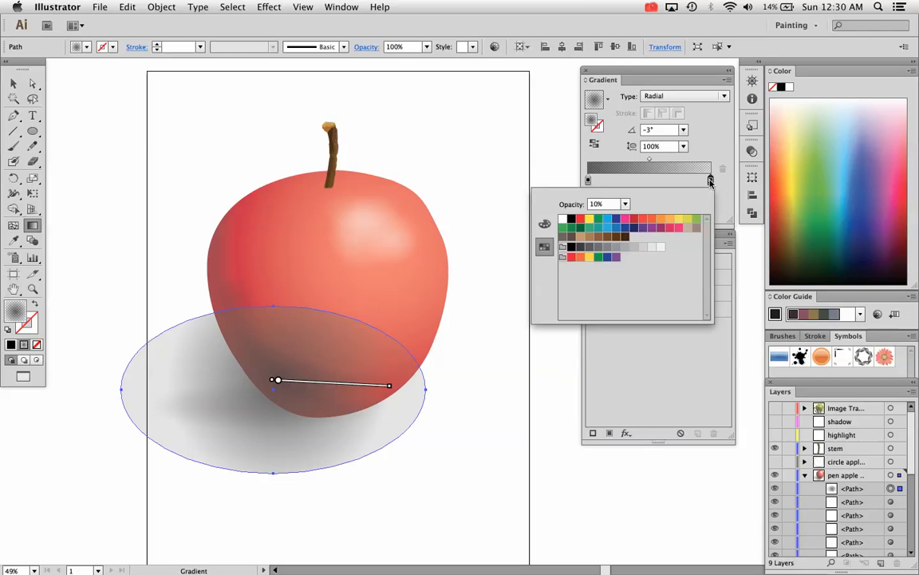
{"action": "left_click", "coordinate": [626, 203]}
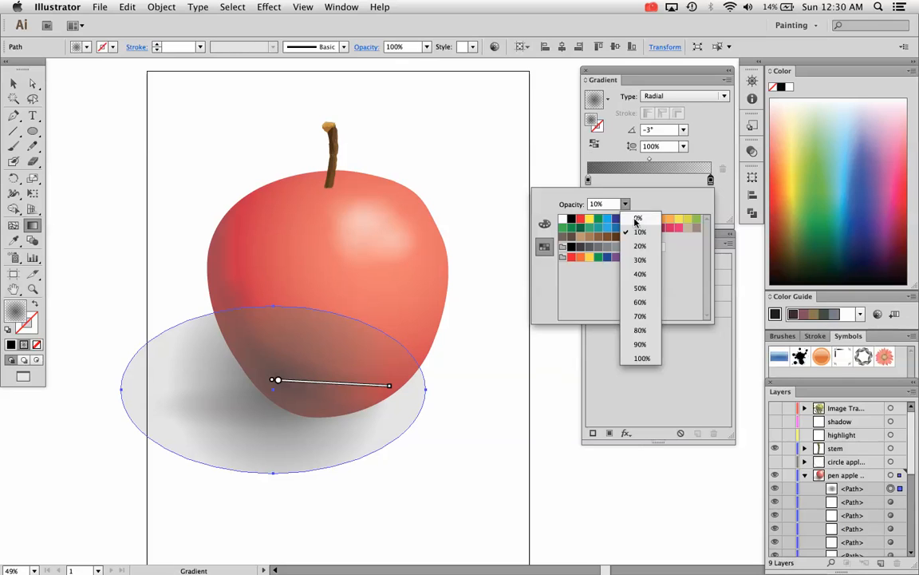
{"action": "left_click", "coordinate": [639, 218]}
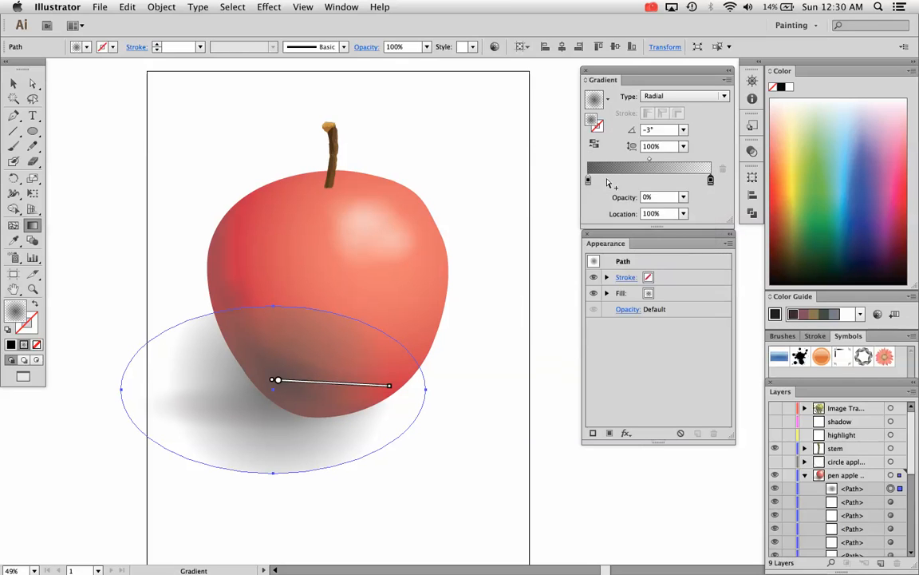
{"action": "left_click", "coordinate": [589, 180]}
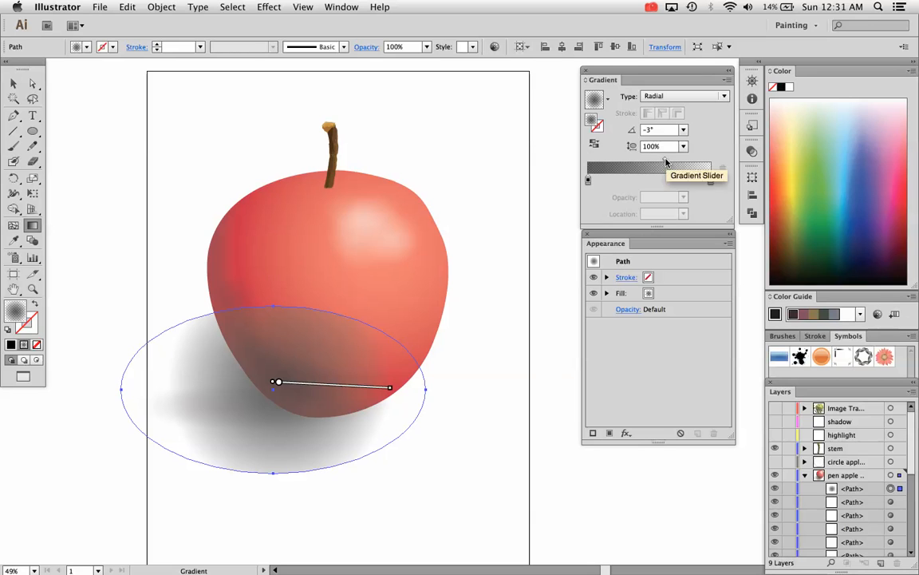
Reposition the 60% dark stop to Location 0% at the gradient's centre.
{"action": "left_click_drag", "start_coordinate": [666, 157], "coordinate": [623, 158]}
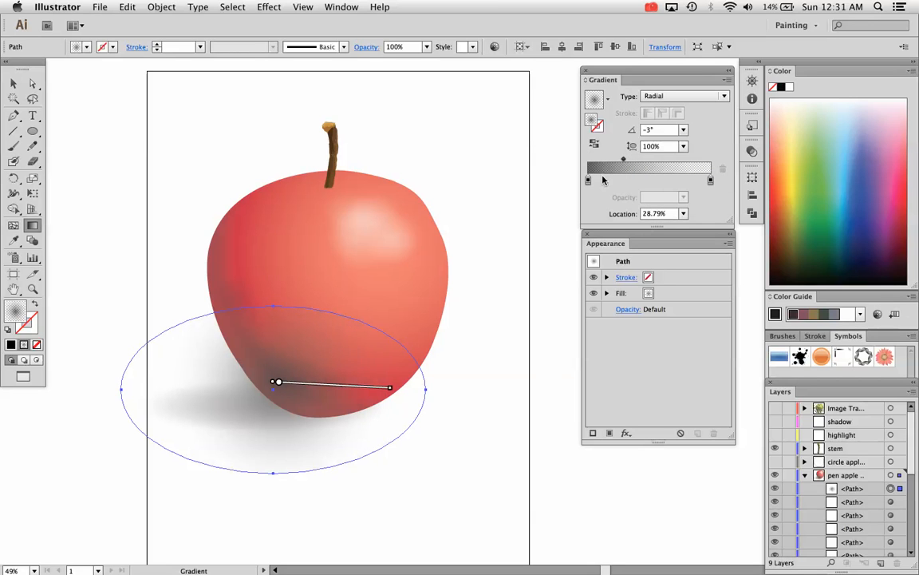
{"action": "left_click", "coordinate": [588, 181]}
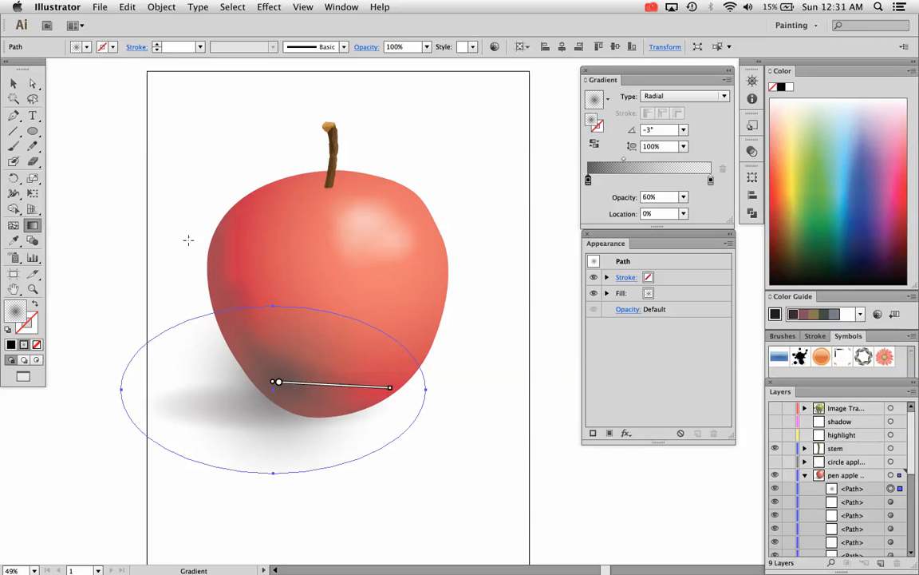
{"action": "left_click", "coordinate": [14, 83]}
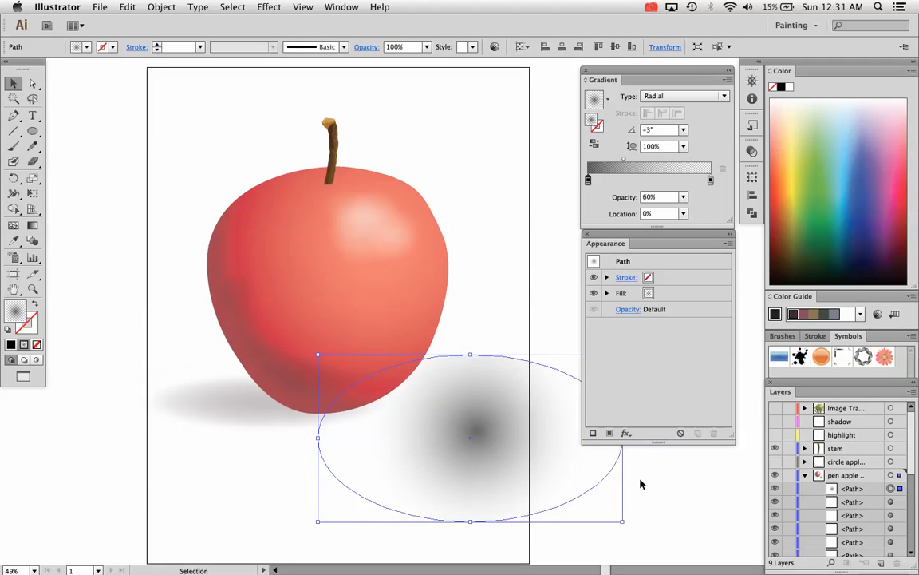
Move the shadow ellipse back beneath the apple's base.
{"action": "left_click_drag", "start_coordinate": [471, 438], "coordinate": [423, 331]}
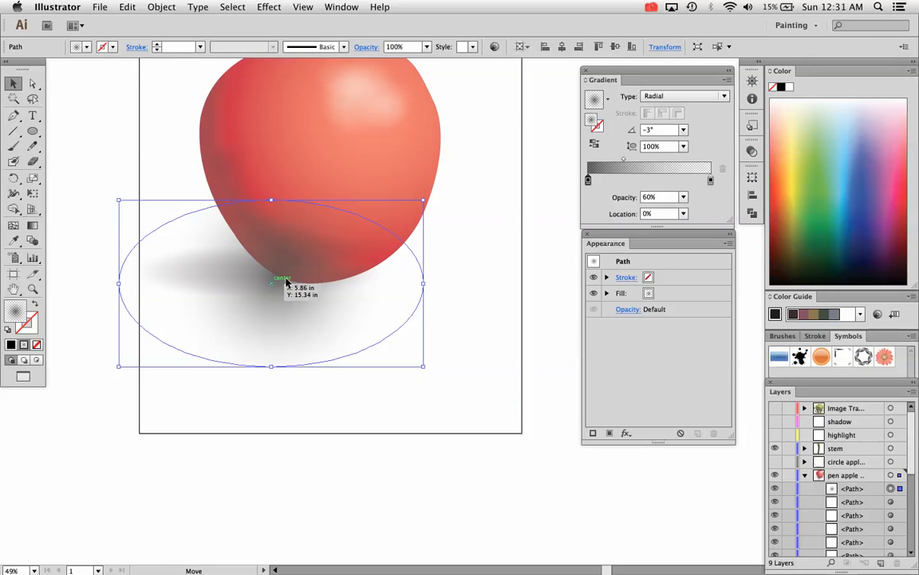
{"action": "left_click", "coordinate": [269, 7]}
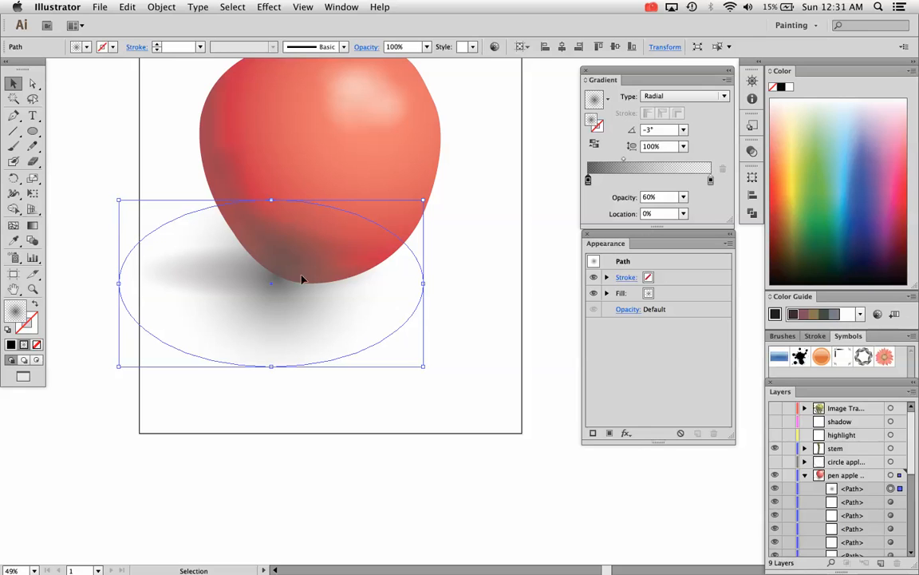
{"action": "mouse_move", "coordinate": [271, 200]}
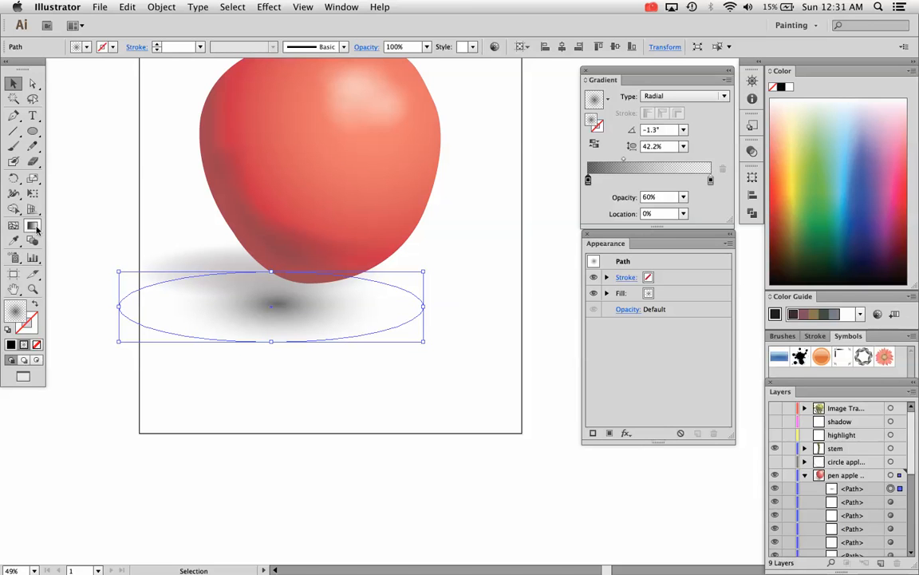
With the Gradient tool, flatten the shadow gradient into a narrow oval at 37.7% ratio.
{"action": "left_click", "coordinate": [34, 225]}
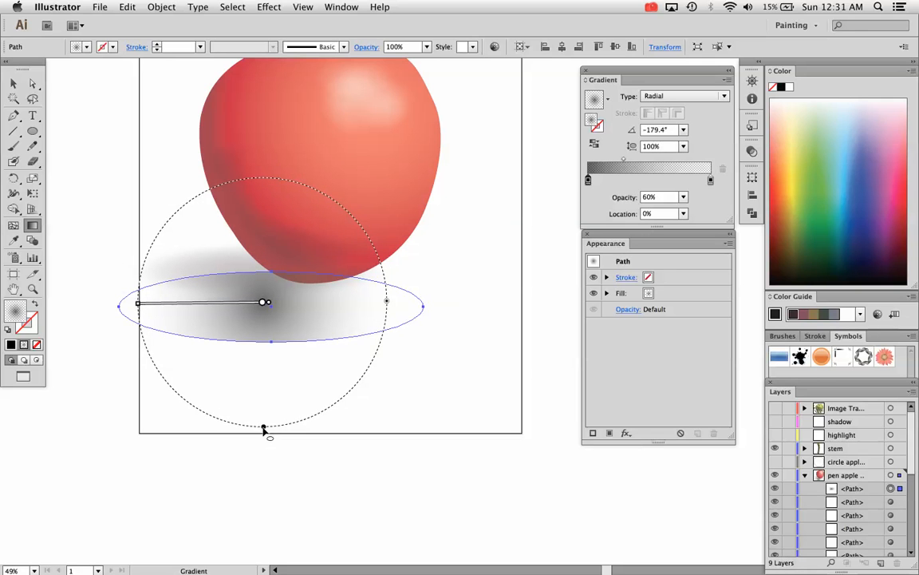
{"action": "left_click_drag", "start_coordinate": [265, 428], "coordinate": [271, 343]}
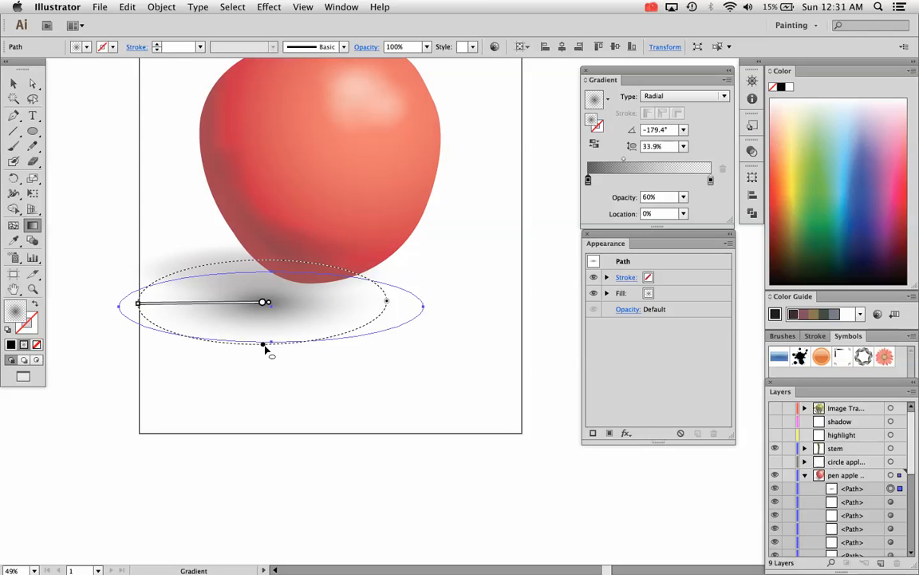
{"action": "left_click_drag", "start_coordinate": [264, 345], "coordinate": [264, 356]}
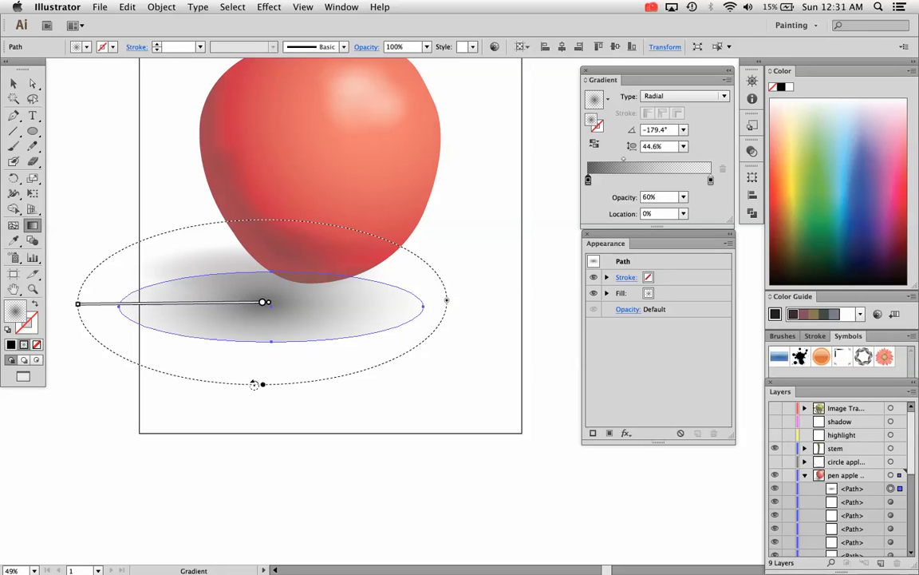
{"action": "left_click_drag", "start_coordinate": [254, 384], "coordinate": [263, 371]}
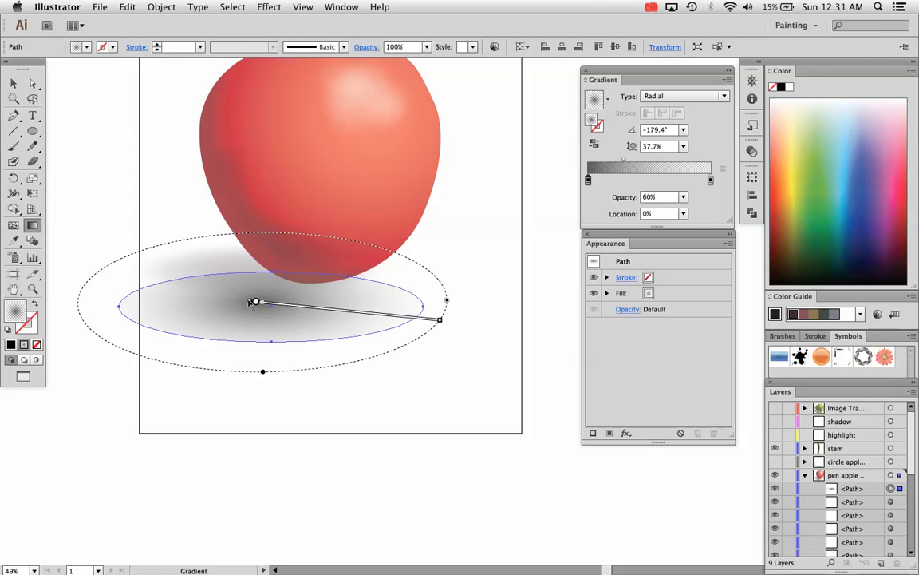
Shift the gradient's darkest centre left beneath the apple at −179.4°.
{"action": "left_click_drag", "start_coordinate": [254, 302], "coordinate": [201, 299]}
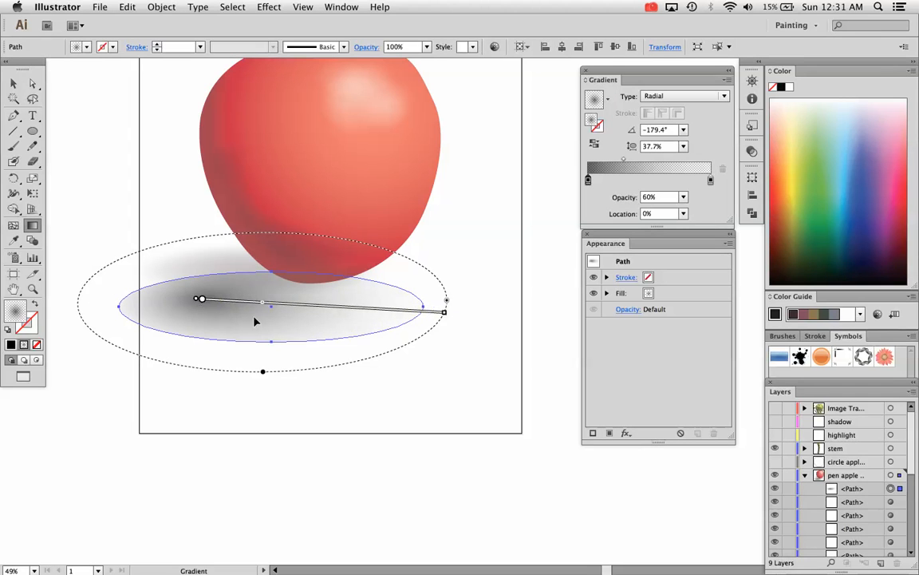
{"action": "left_click_drag", "start_coordinate": [445, 311], "coordinate": [369, 308]}
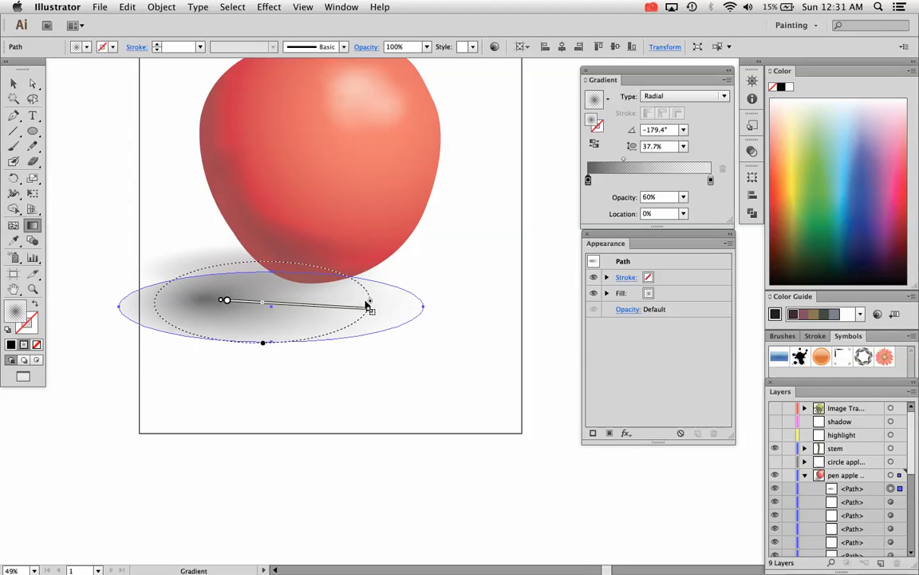
{"action": "left_click", "coordinate": [14, 83]}
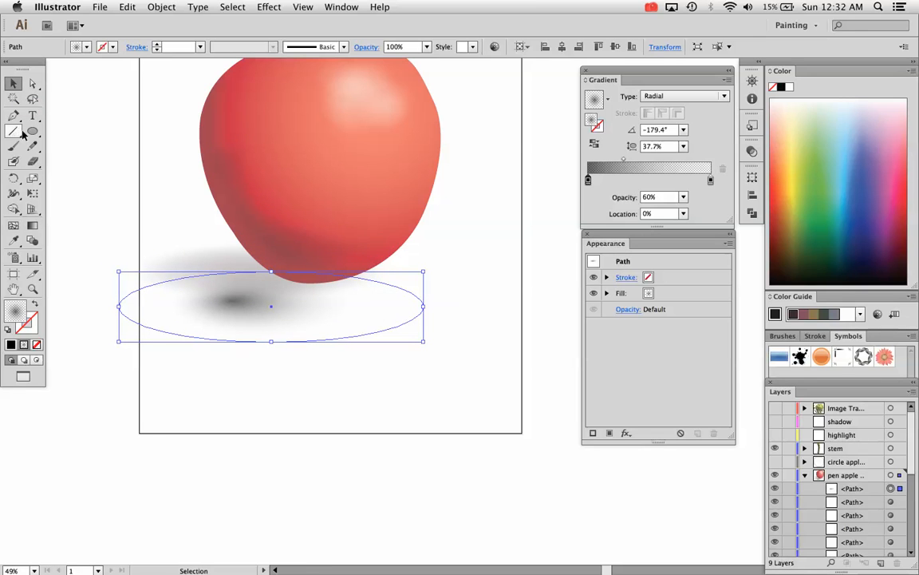
Drag the shadow ellipse under the apple's base, nudged right so its dark spot sits lower left.
{"action": "left_click_drag", "start_coordinate": [272, 307], "coordinate": [333, 236]}
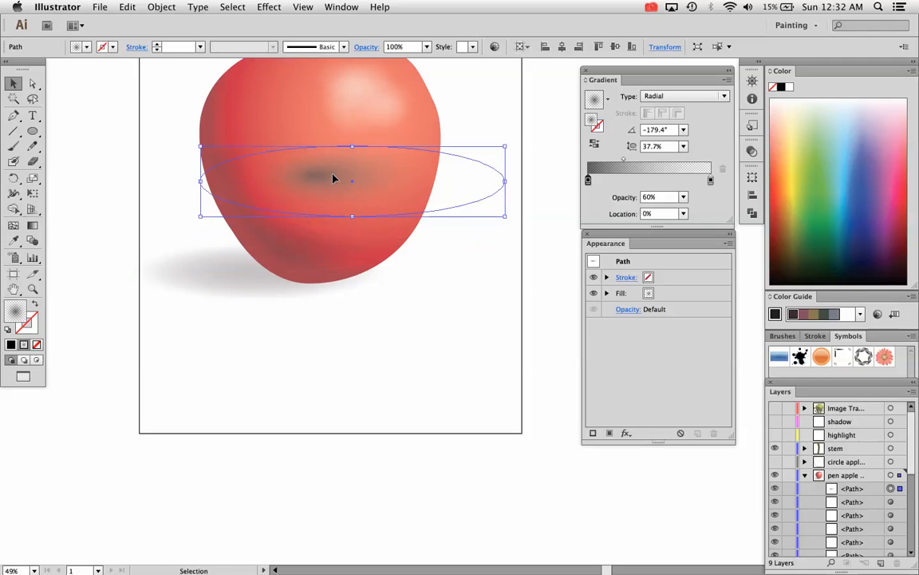
{"action": "left_click_drag", "start_coordinate": [334, 178], "coordinate": [311, 254]}
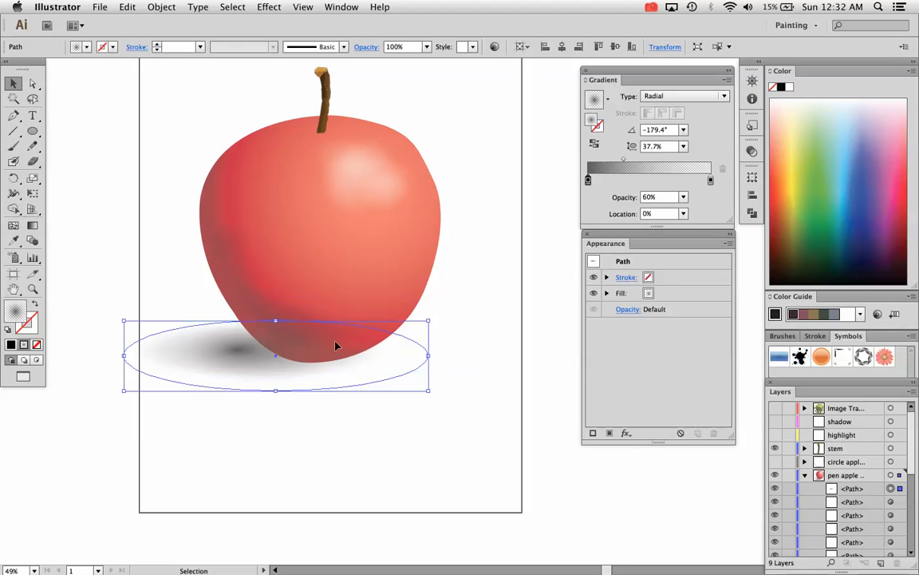
{"action": "left_click_drag", "start_coordinate": [335, 345], "coordinate": [255, 355]}
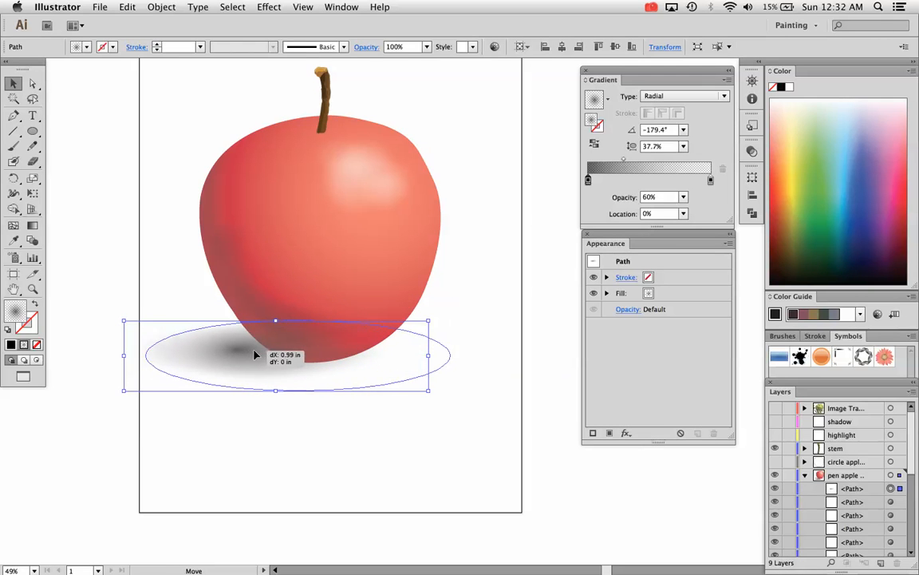
{"action": "left_click", "coordinate": [161, 6]}
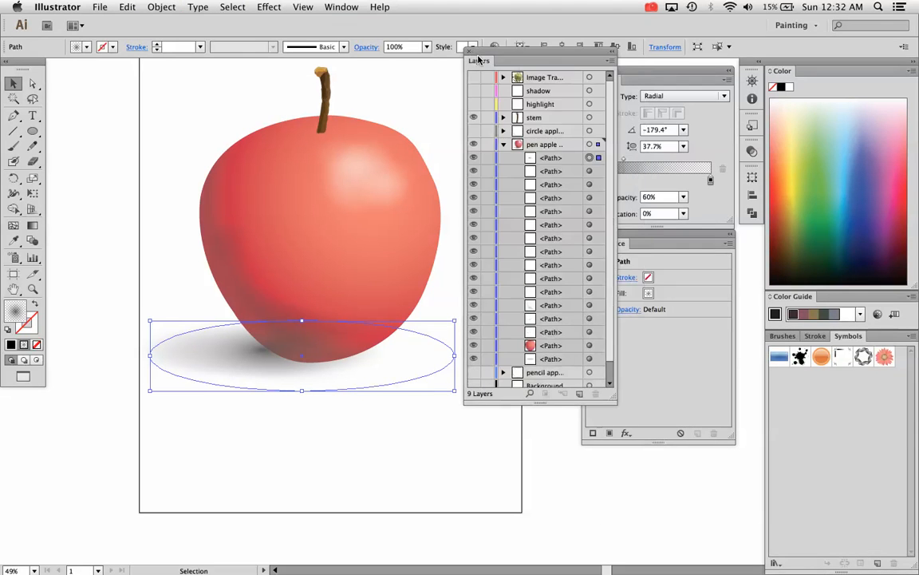
{"action": "mouse_move", "coordinate": [598, 158]}
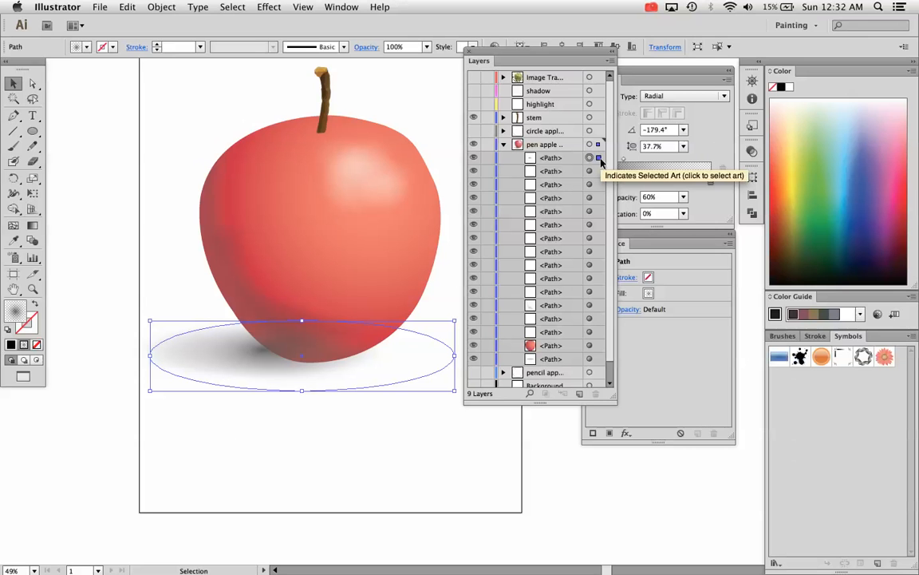
{"action": "mouse_move", "coordinate": [579, 203]}
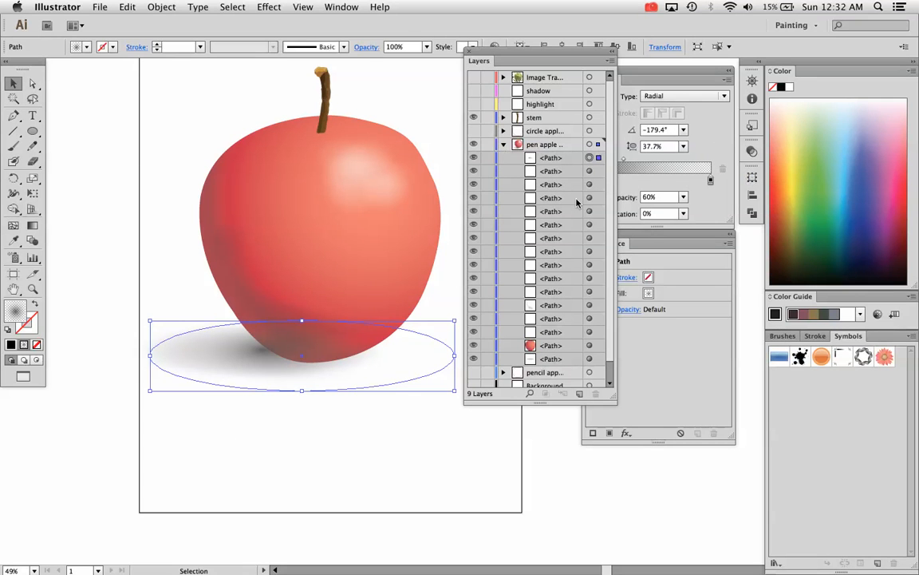
{"action": "mouse_move", "coordinate": [560, 168]}
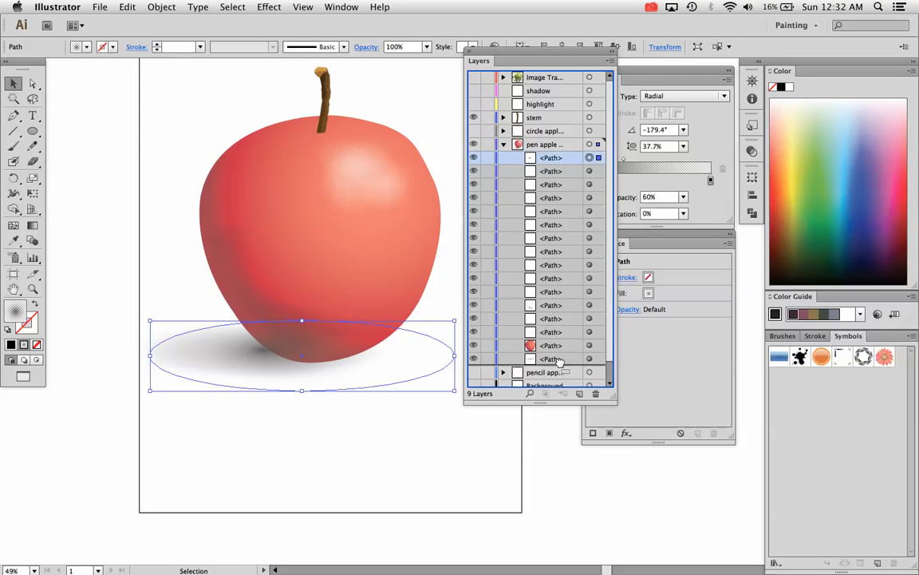
Float and enlarge the Layers panel to show every path in the apple group.
{"action": "left_click", "coordinate": [550, 358]}
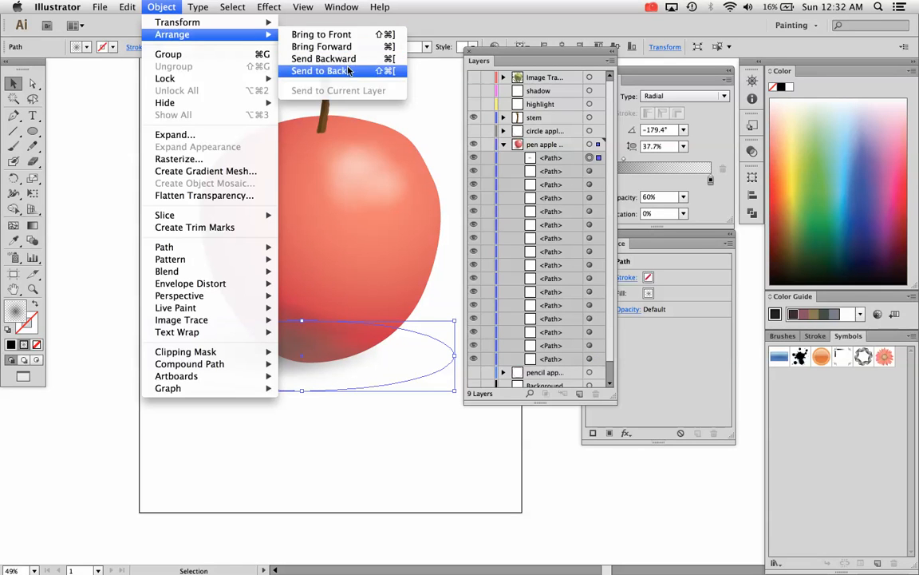
Send the shadow ellipse to the back behind the apple and deselect to preview.
{"action": "left_click", "coordinate": [319, 71]}
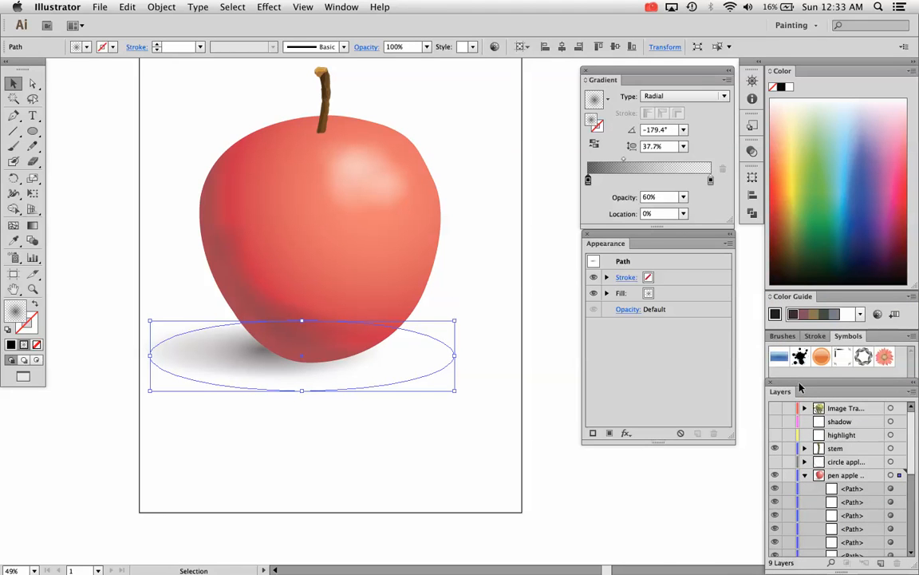
{"action": "mouse_move", "coordinate": [294, 357]}
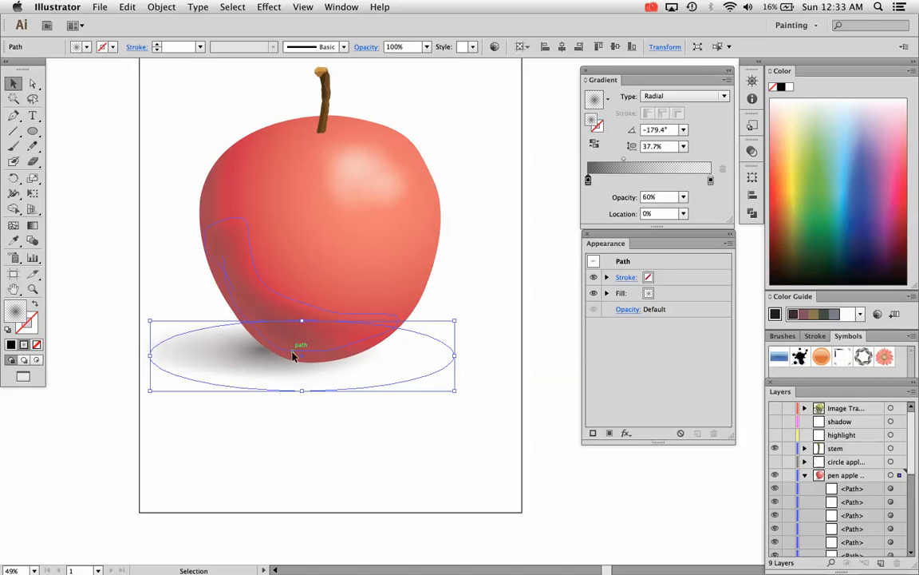
{"action": "left_click", "coordinate": [126, 127]}
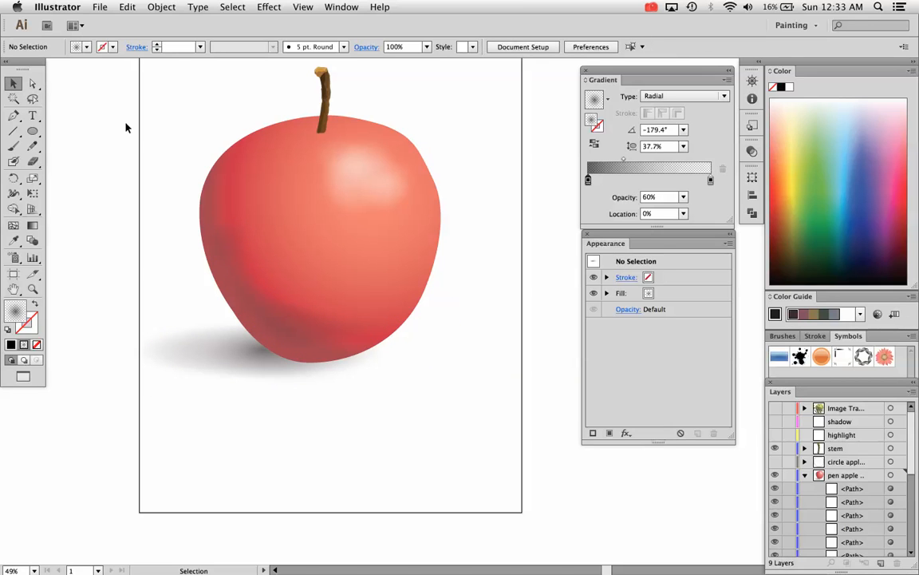